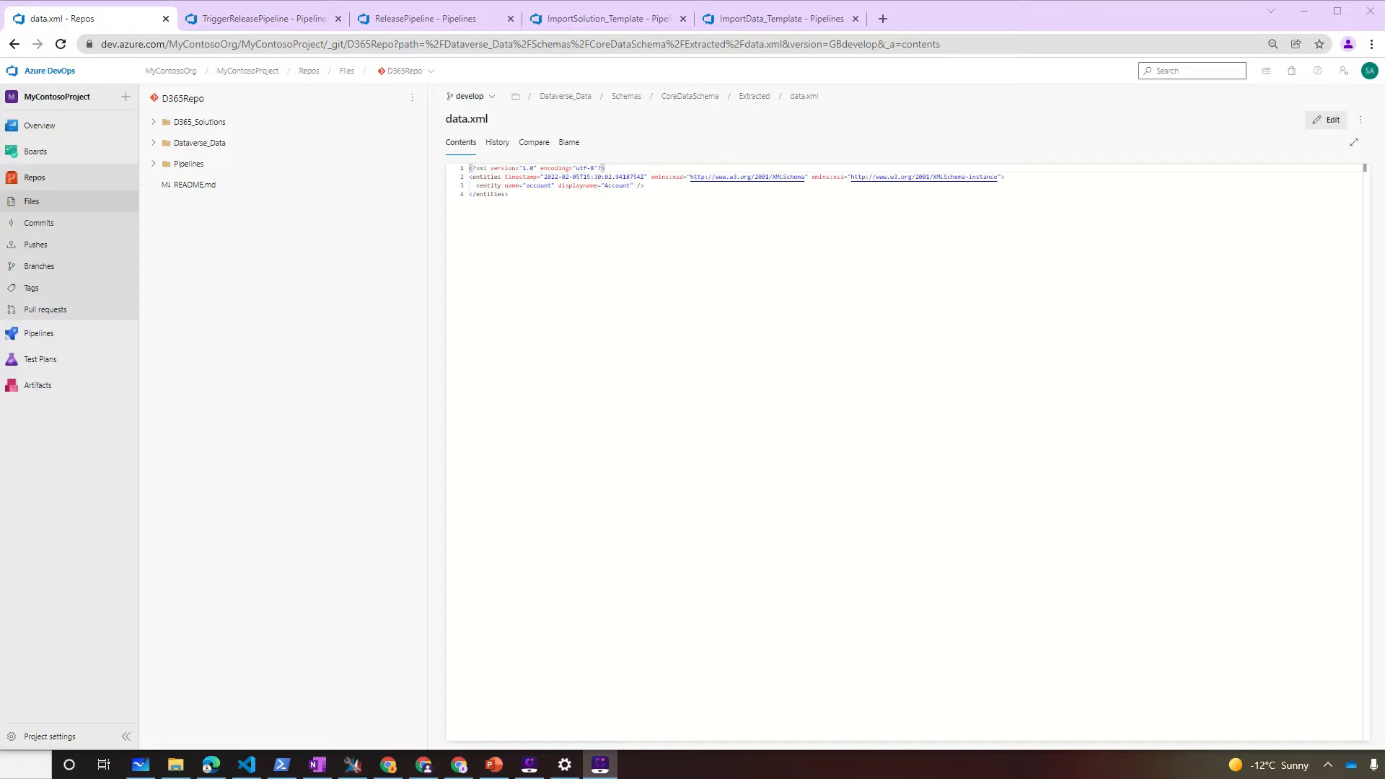
- Browse the repo's pipeline Templates folder and the Core and Flow Solution.xml files
left_click(152, 164)
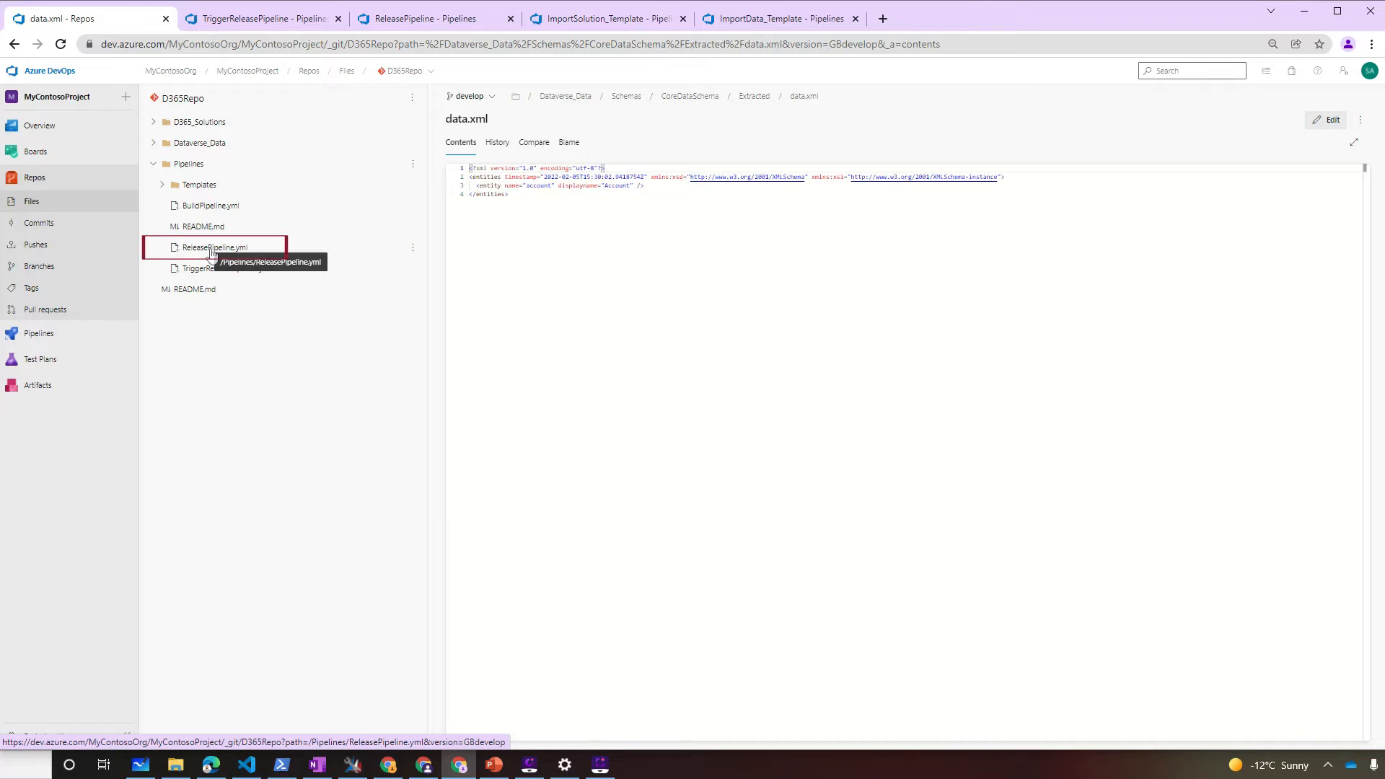
left_click(166, 184)
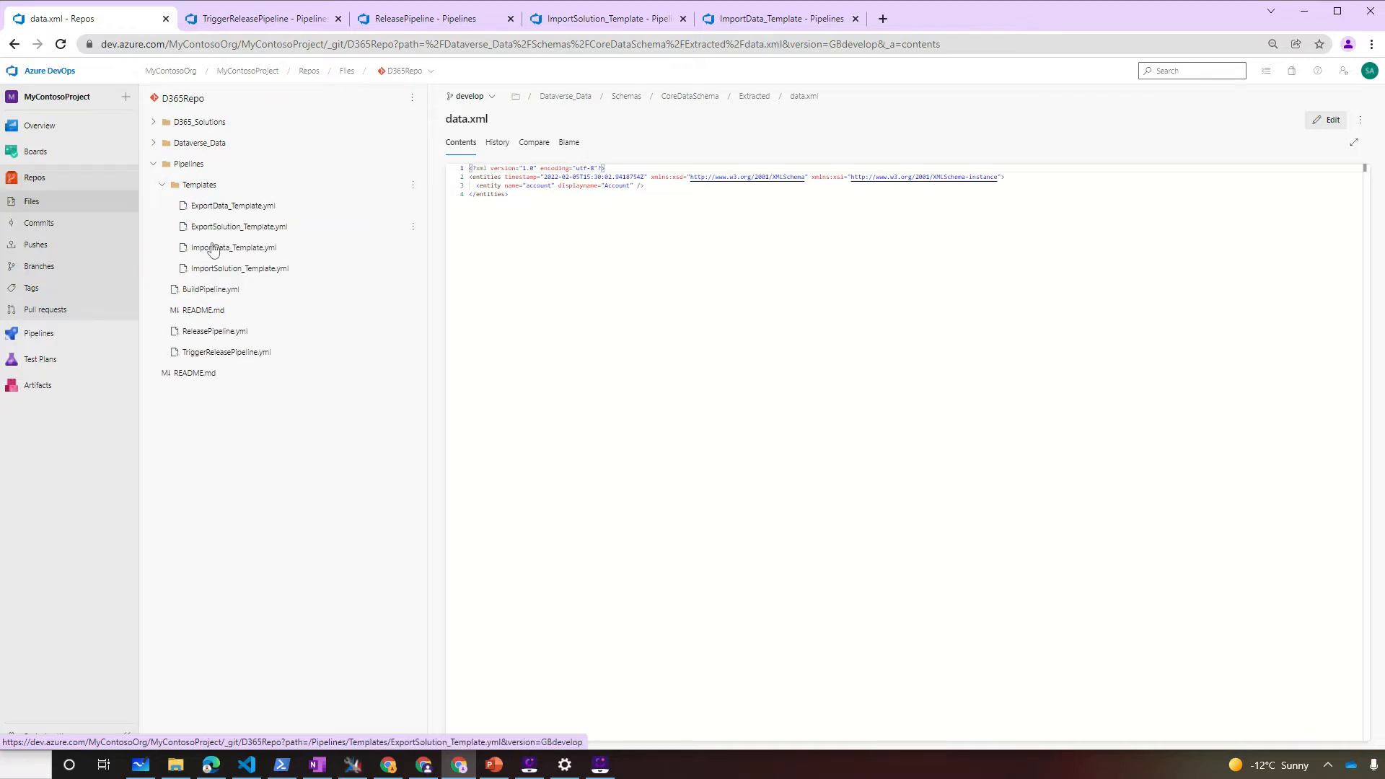
mouse_move(230, 253)
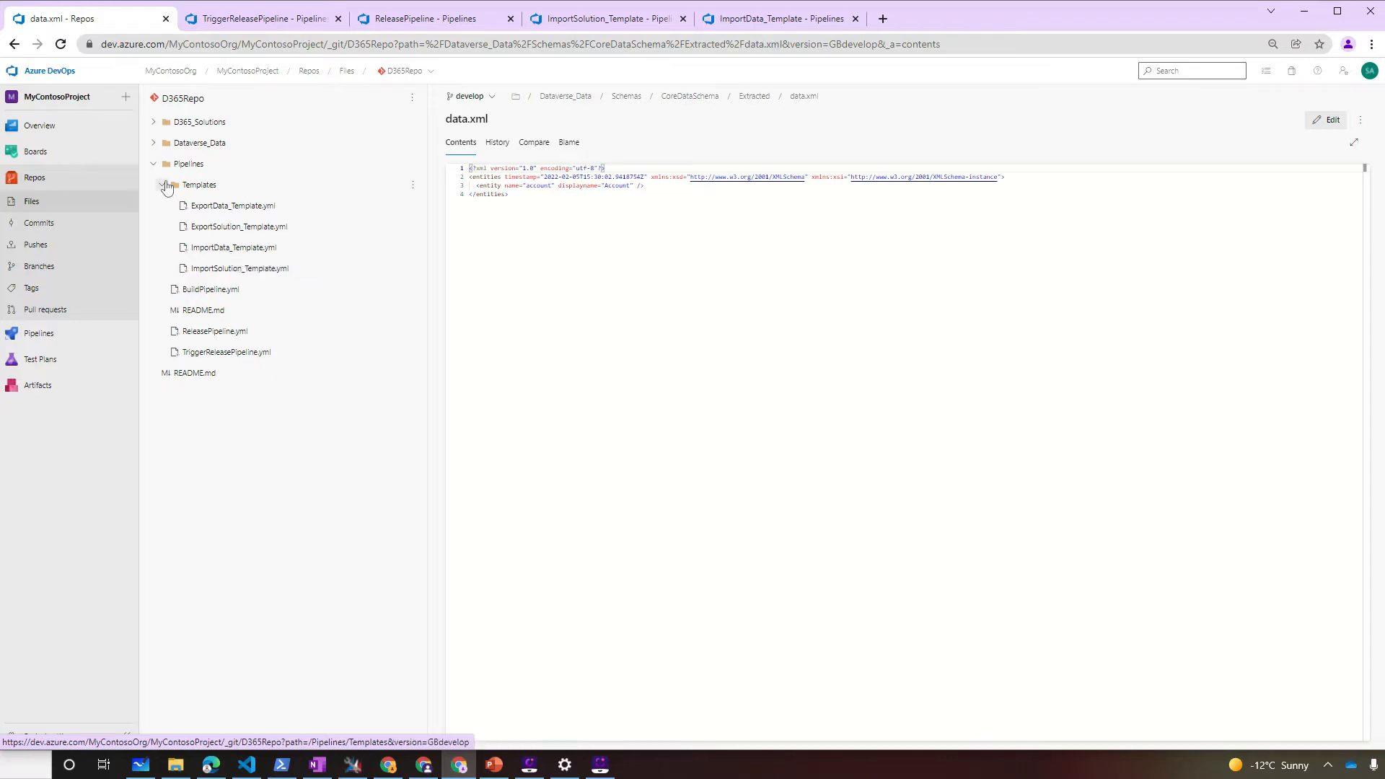
left_click(154, 164)
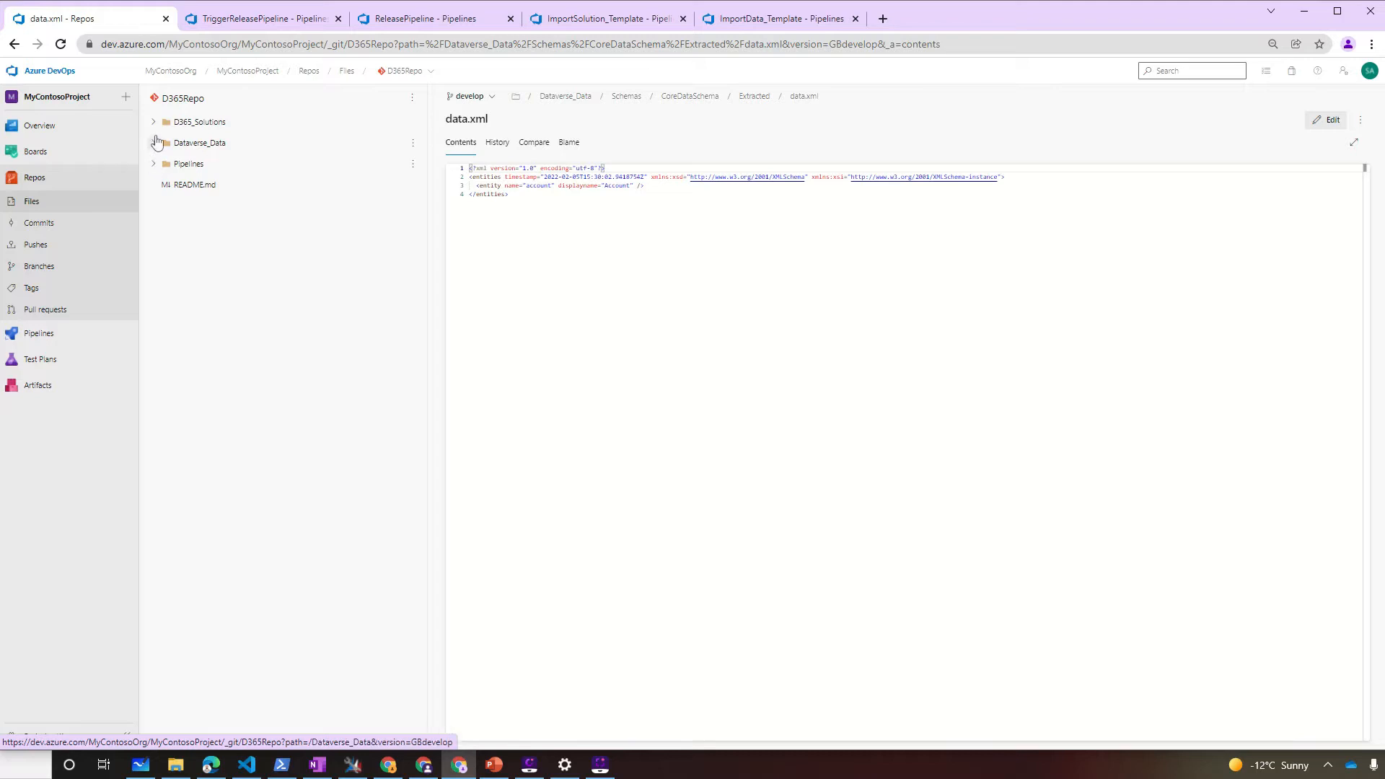
left_click(227, 226)
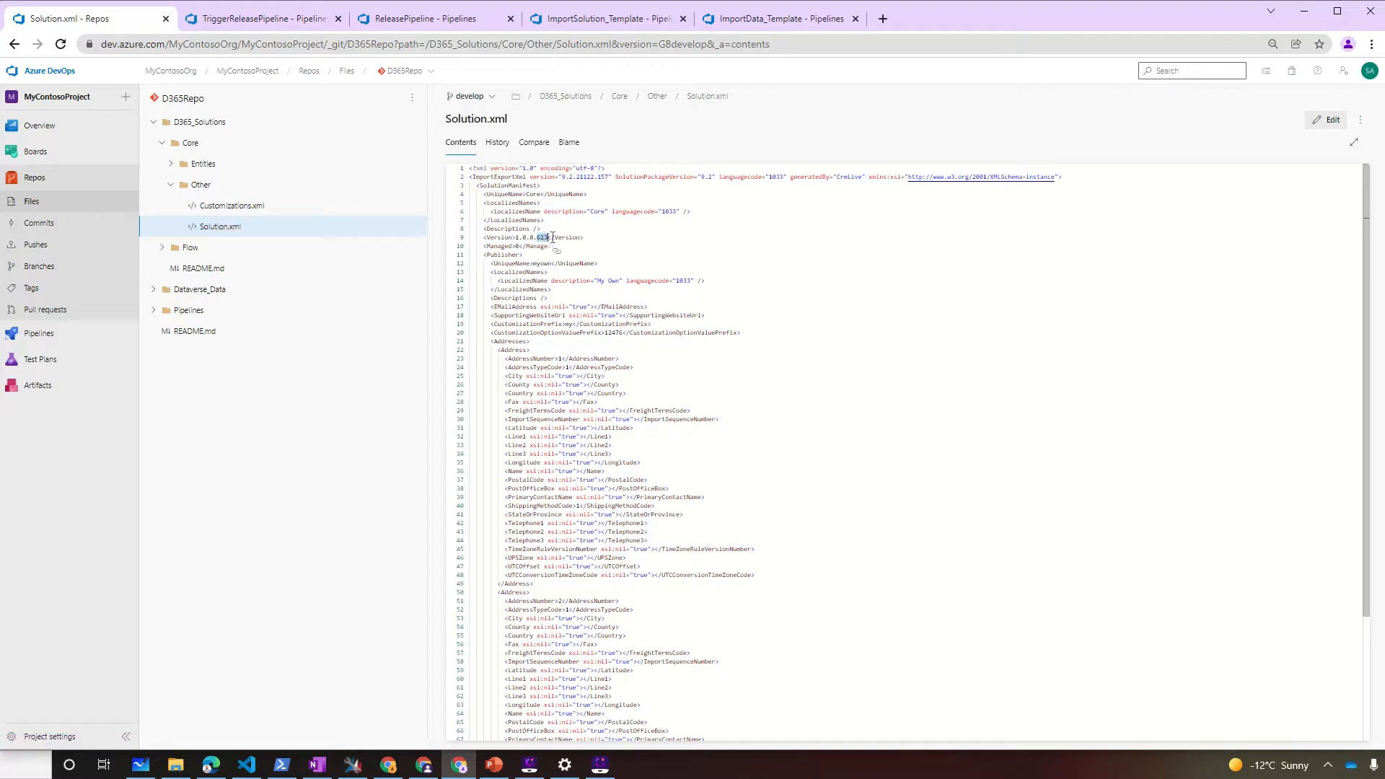
left_click(163, 247)
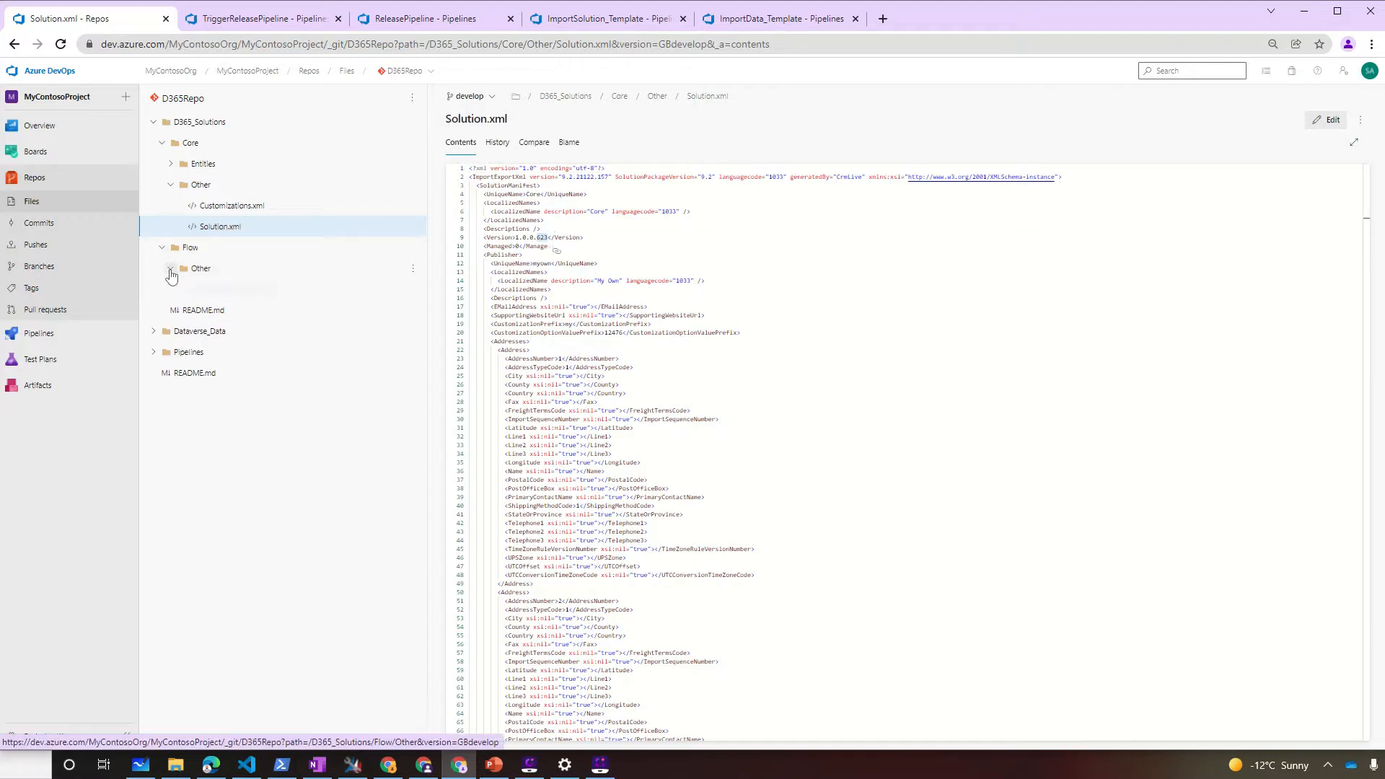
left_click(171, 272)
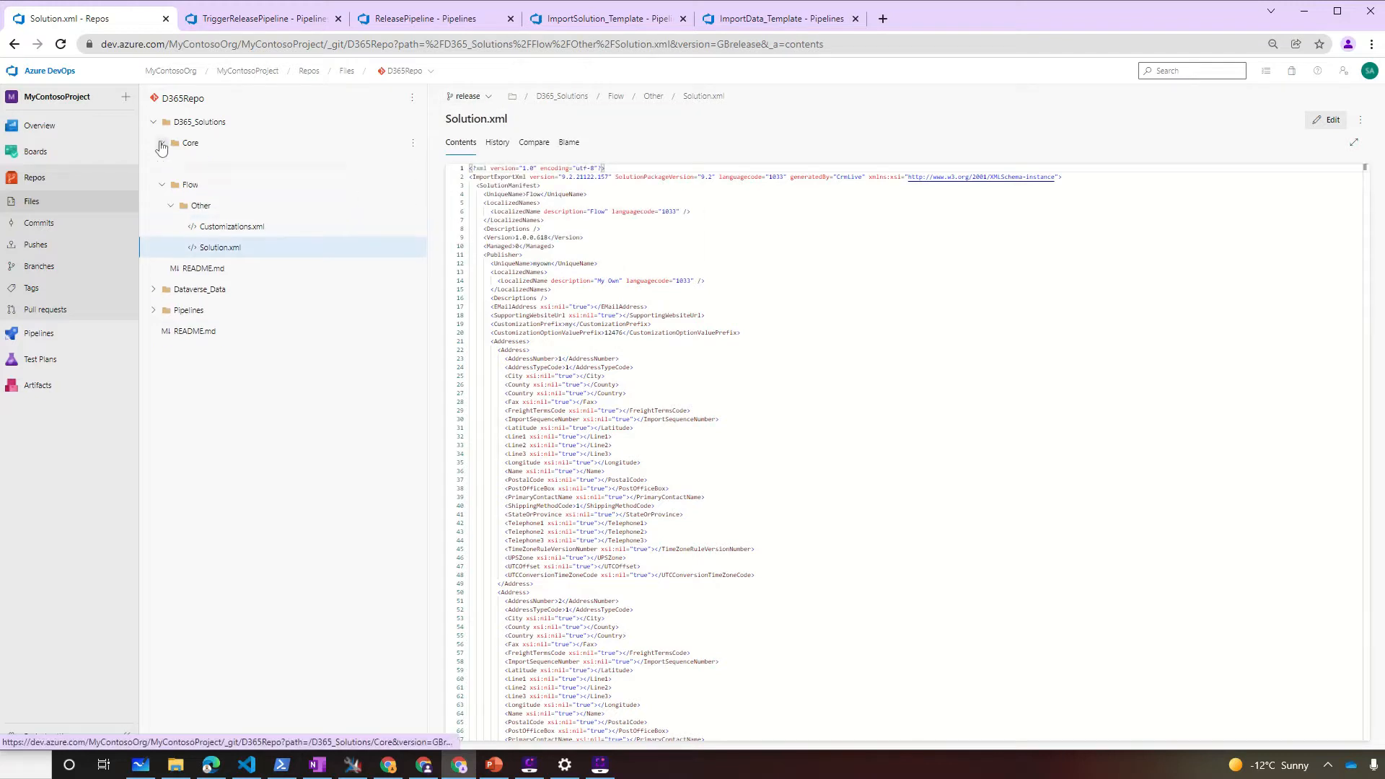
left_click(162, 143)
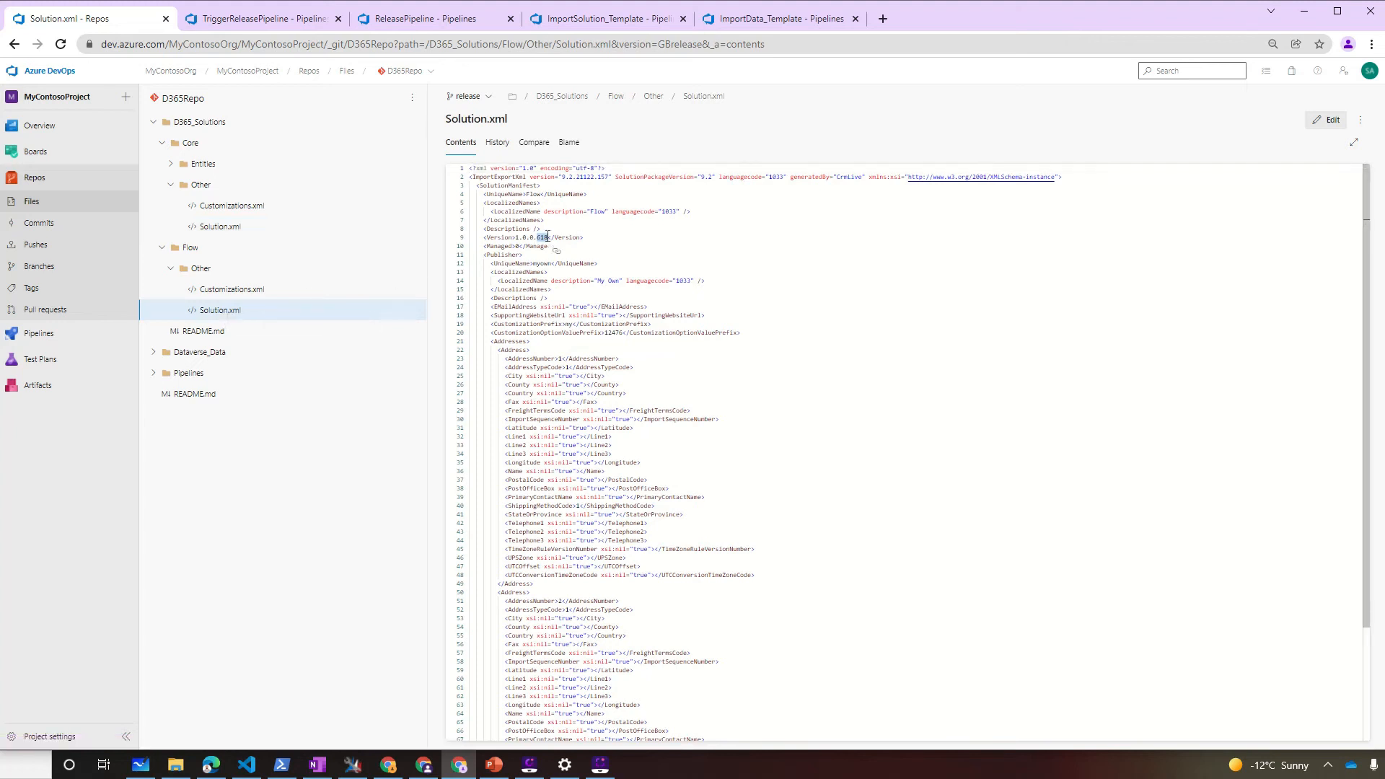
- Compare the extracted data.xml timestamp between the develop and release branches
left_click(469, 96)
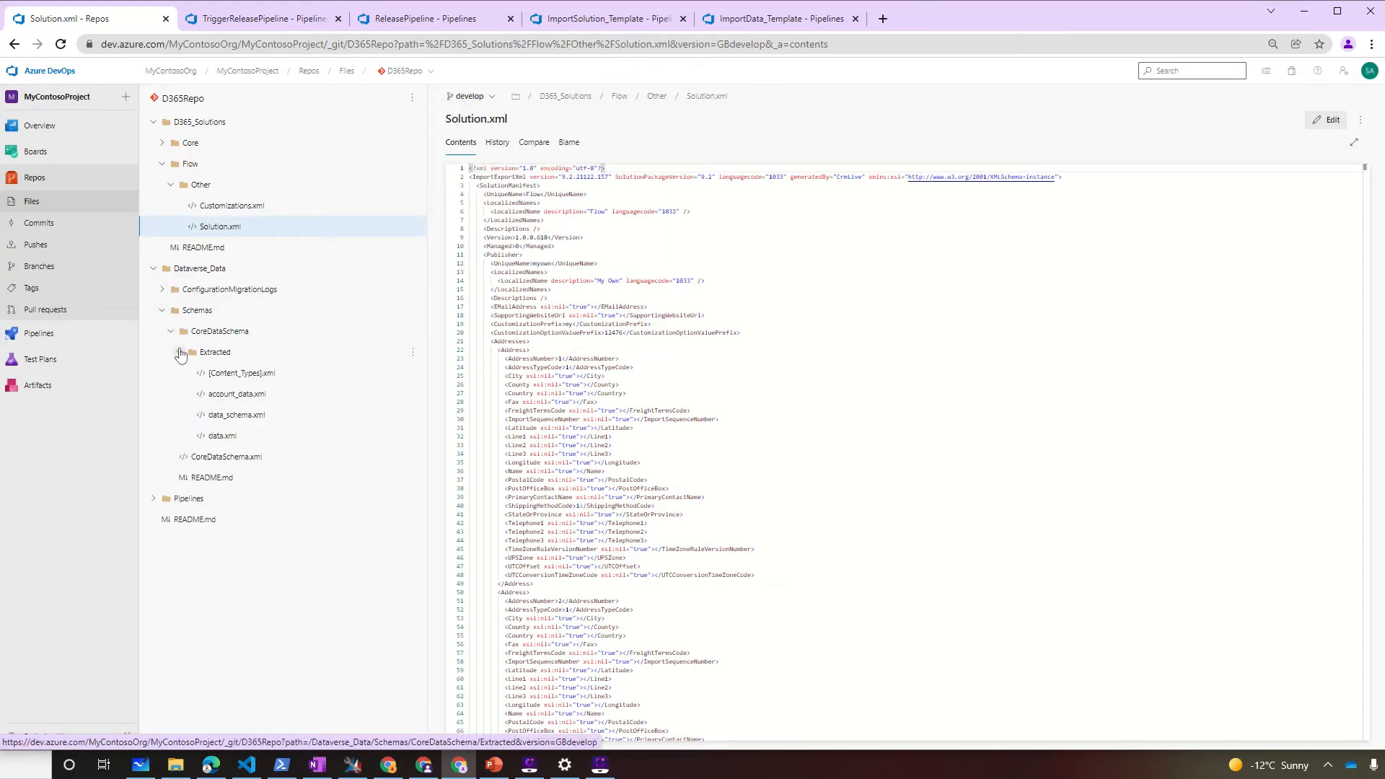
left_click(222, 436)
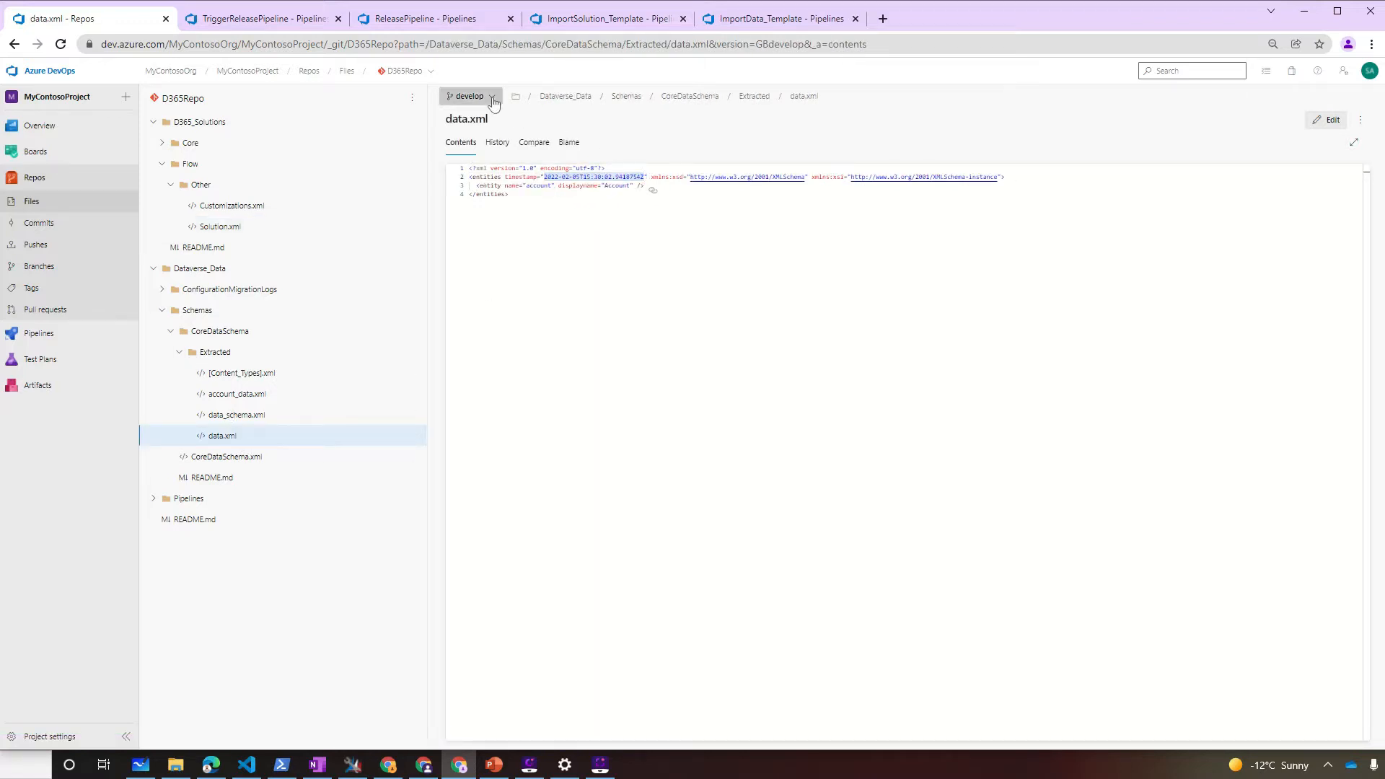
left_click(488, 95)
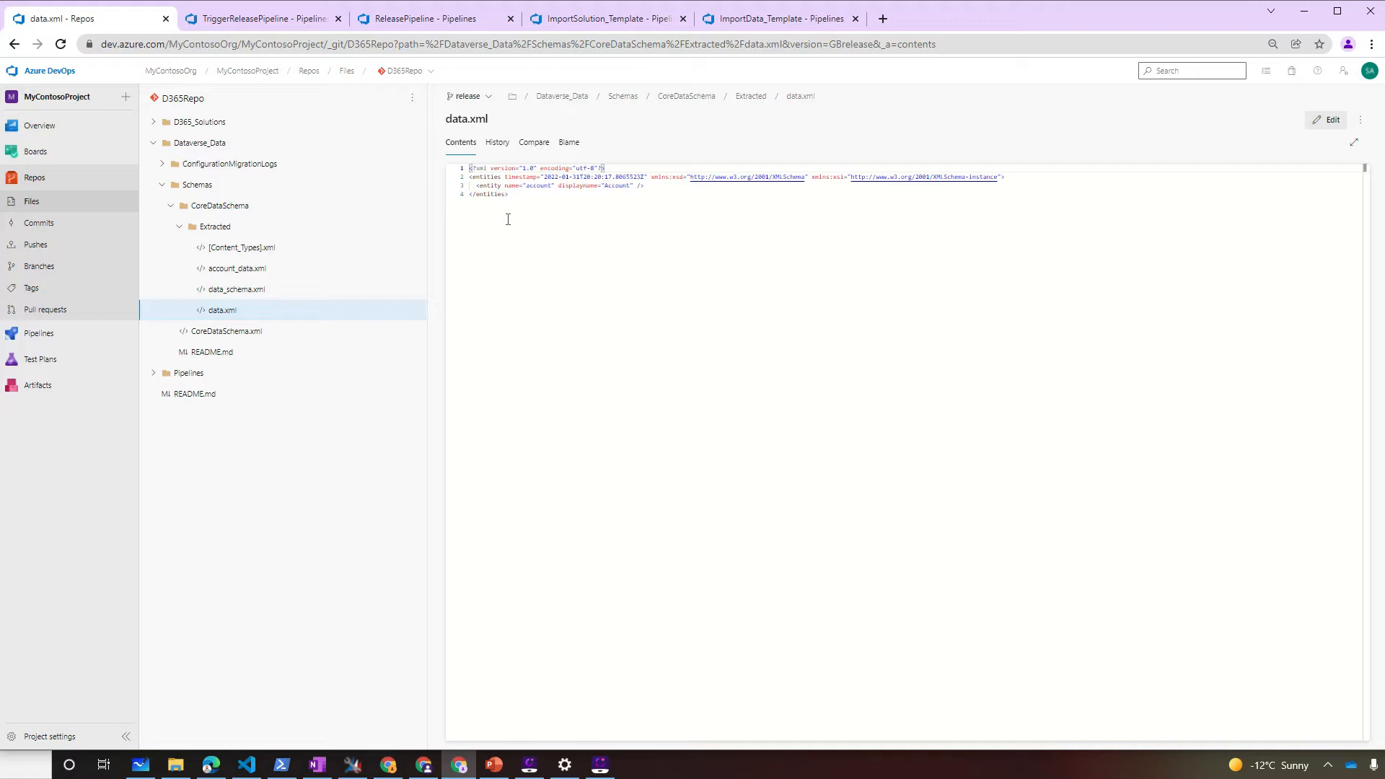
left_click_drag(544, 177, 644, 177)
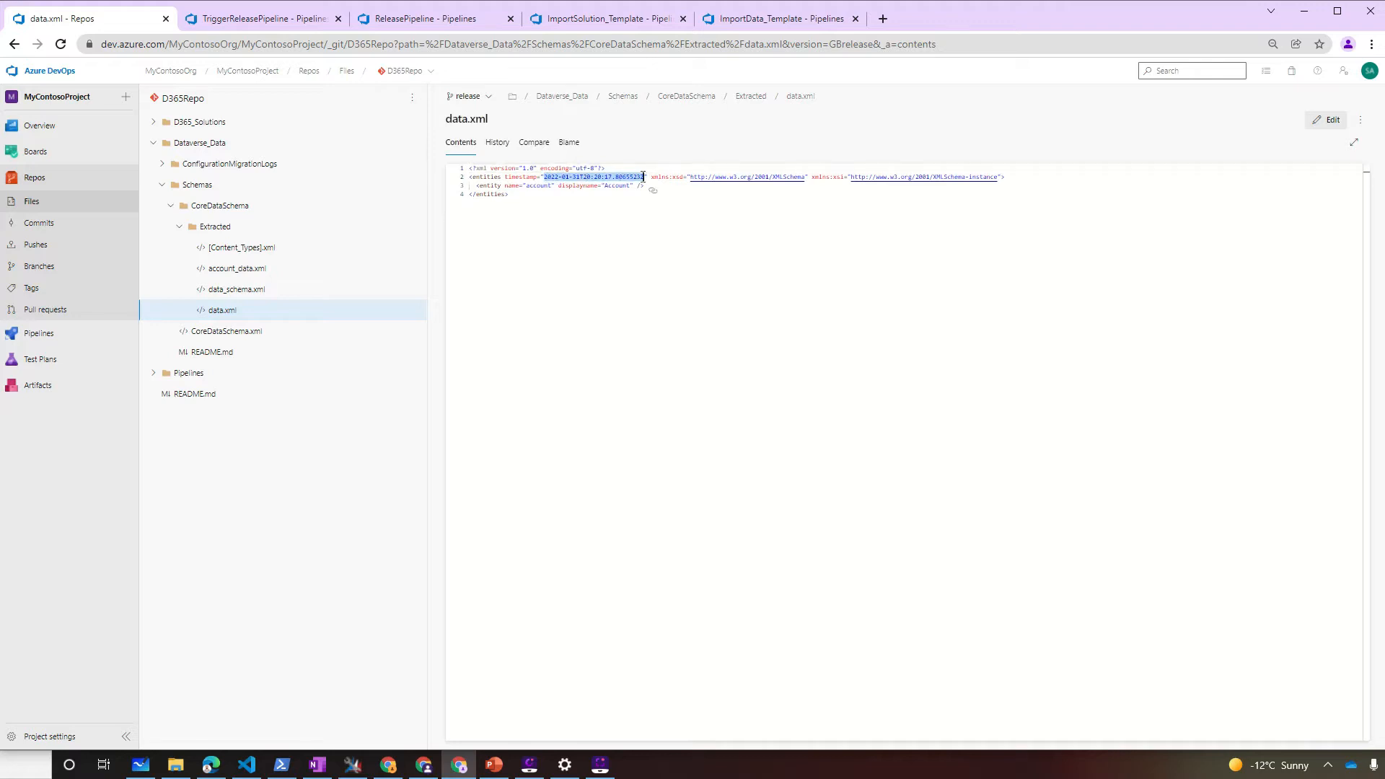
left_click(467, 95)
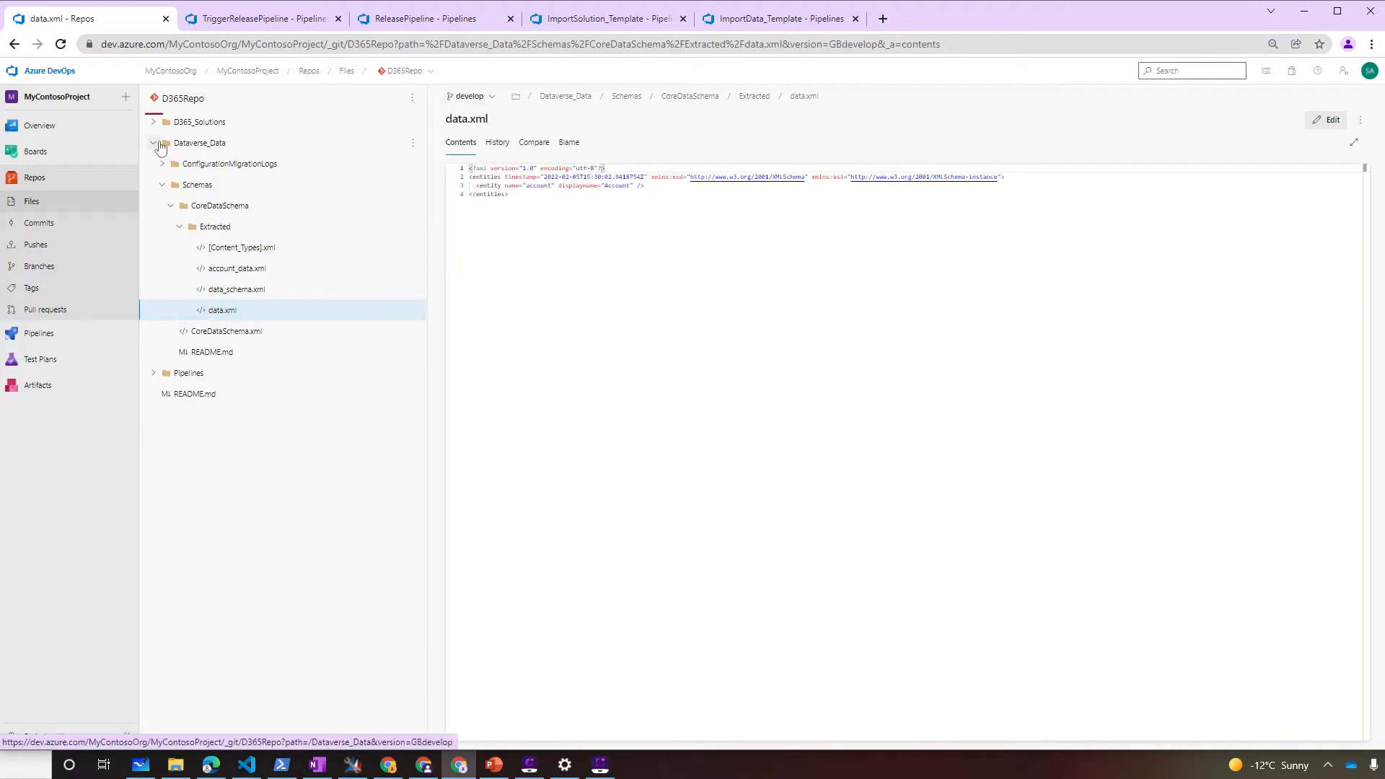
left_click(159, 145)
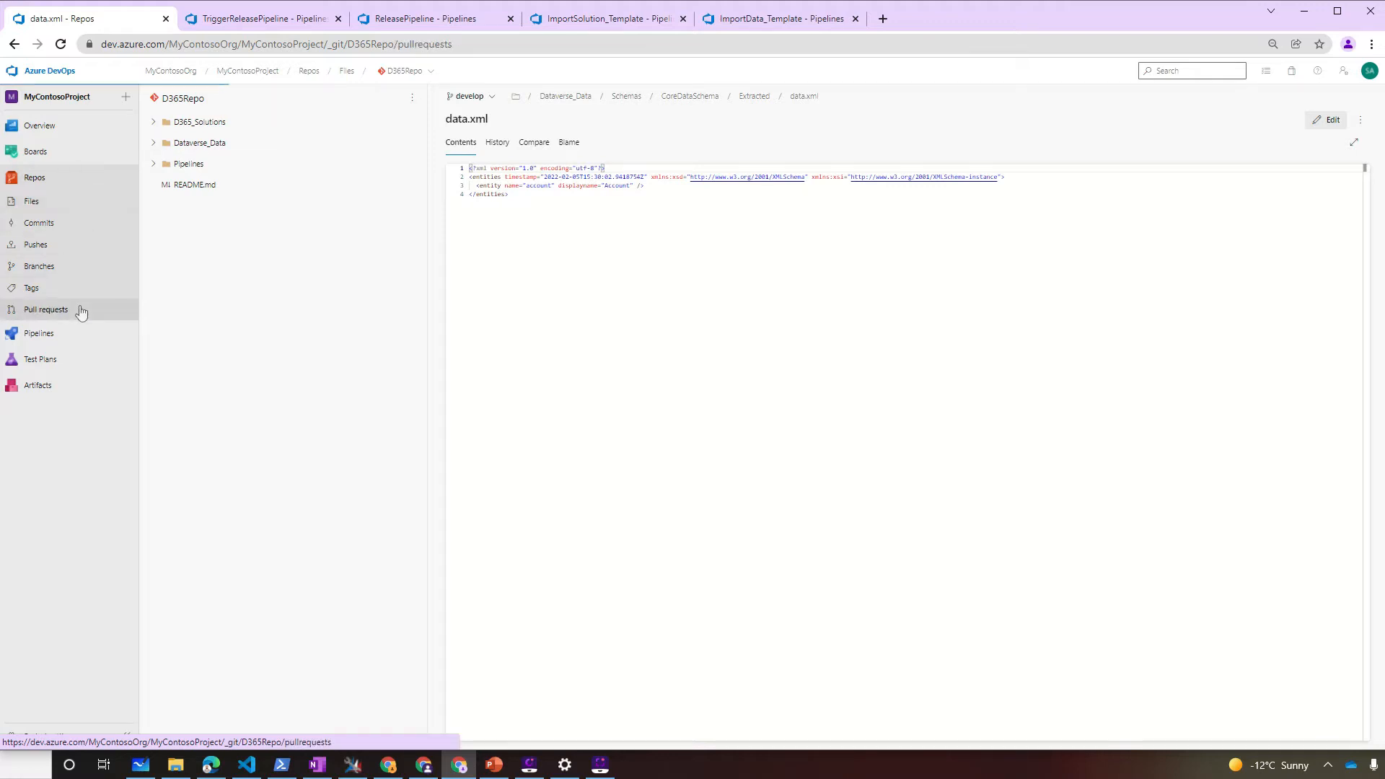
- Create the Demo develop-into-release pull request and view its Solution.xml and data.xml diffs side by side
left_click(46, 310)
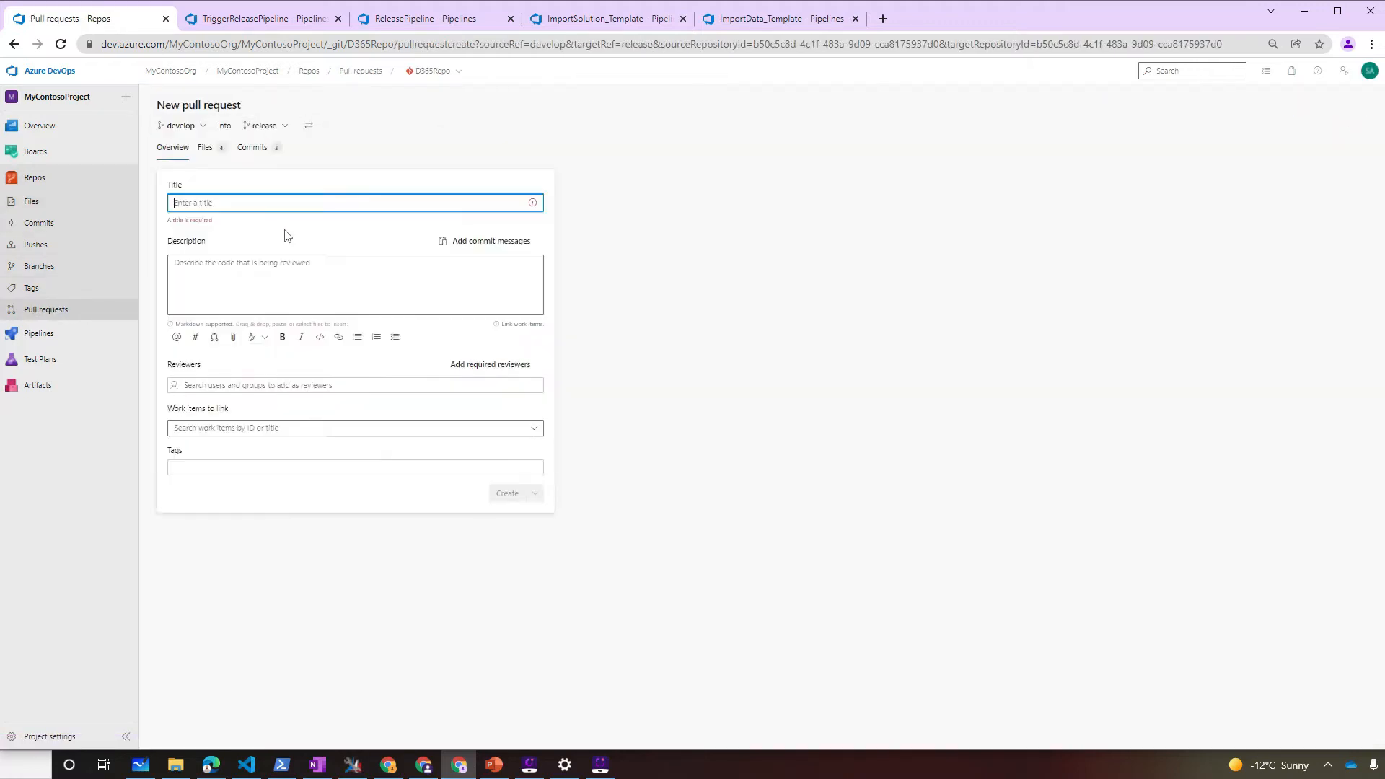
left_click(507, 493)
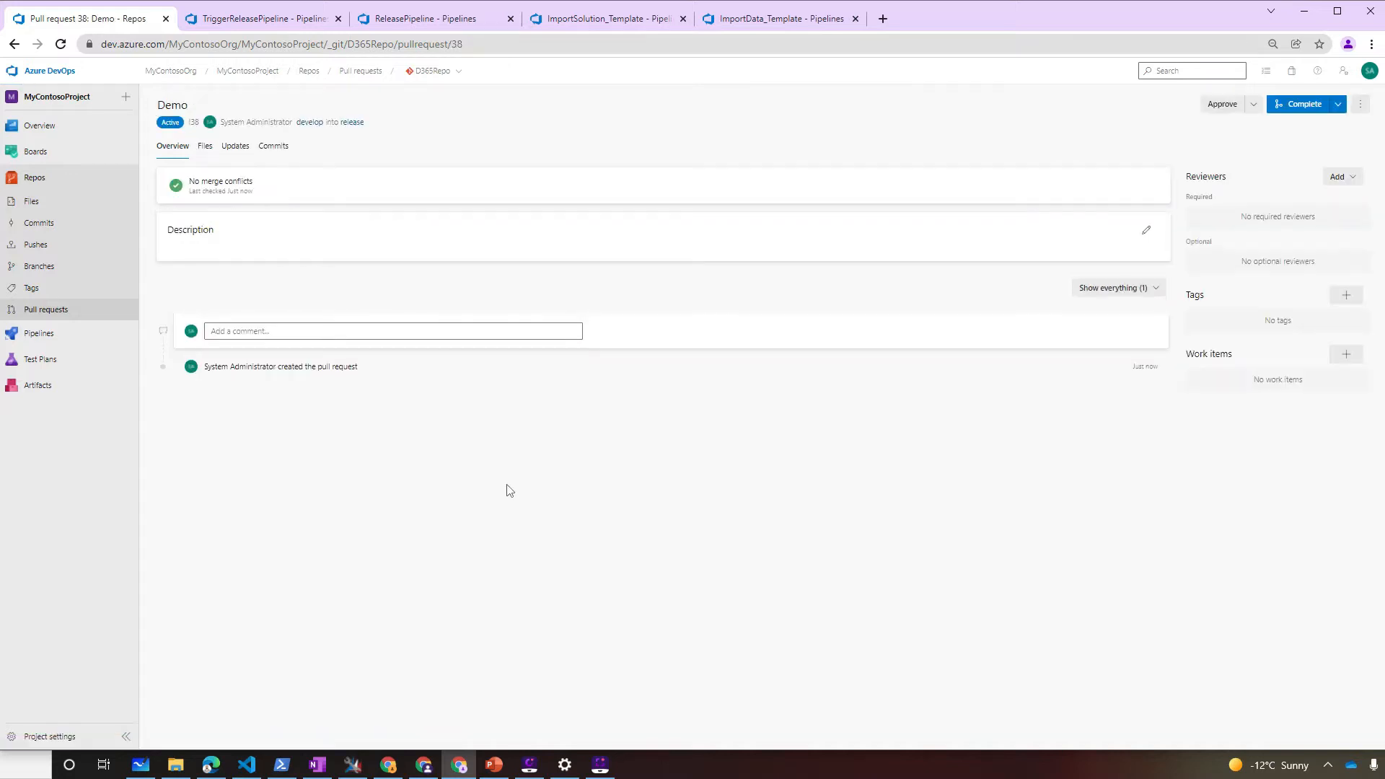
left_click(205, 146)
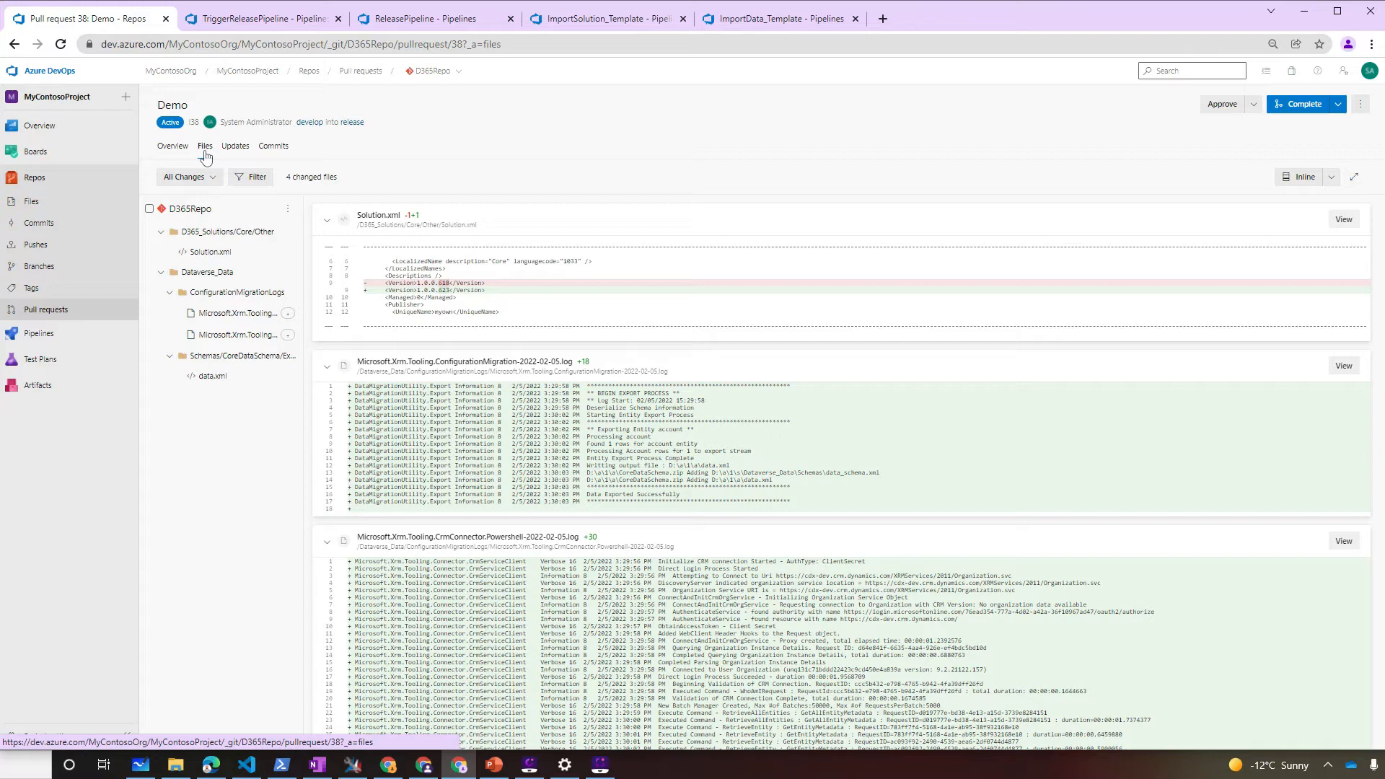
left_click(210, 252)
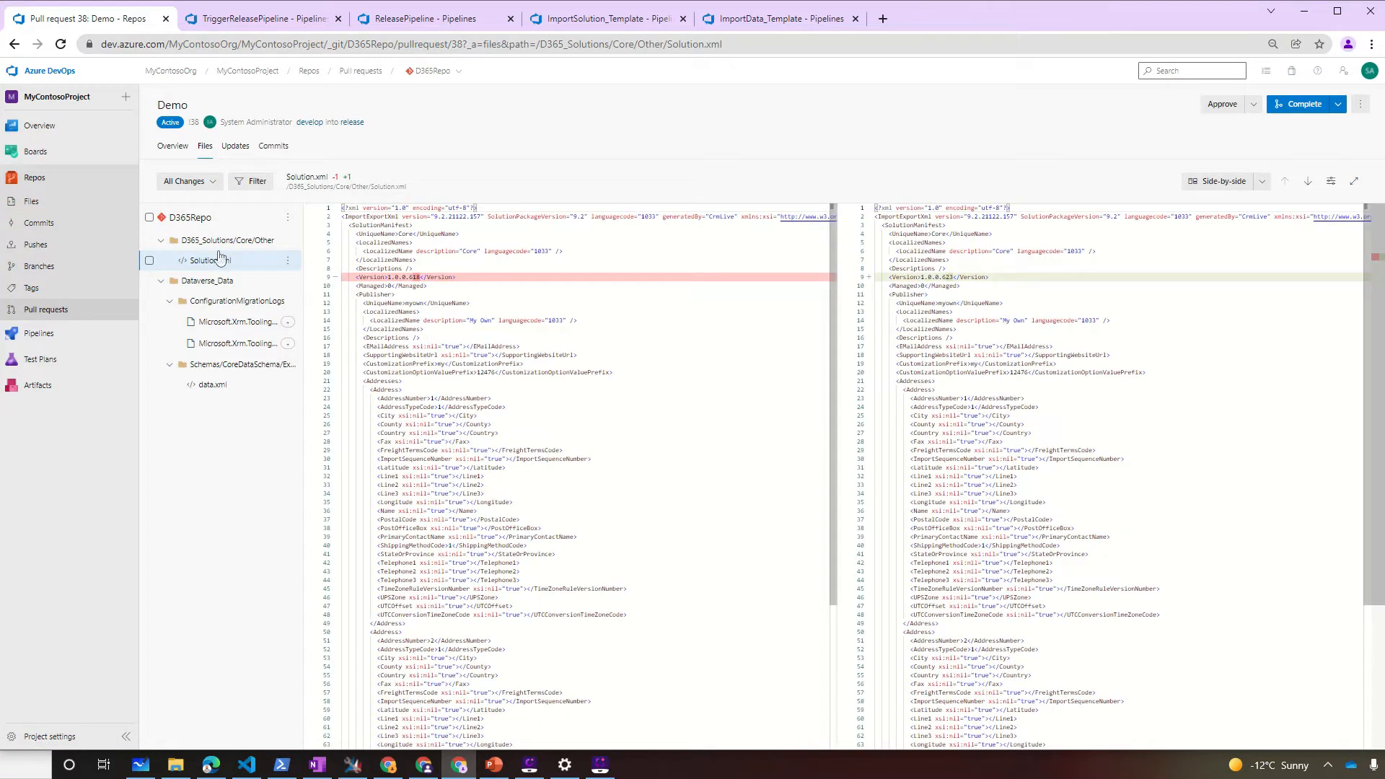
mouse_move(224, 284)
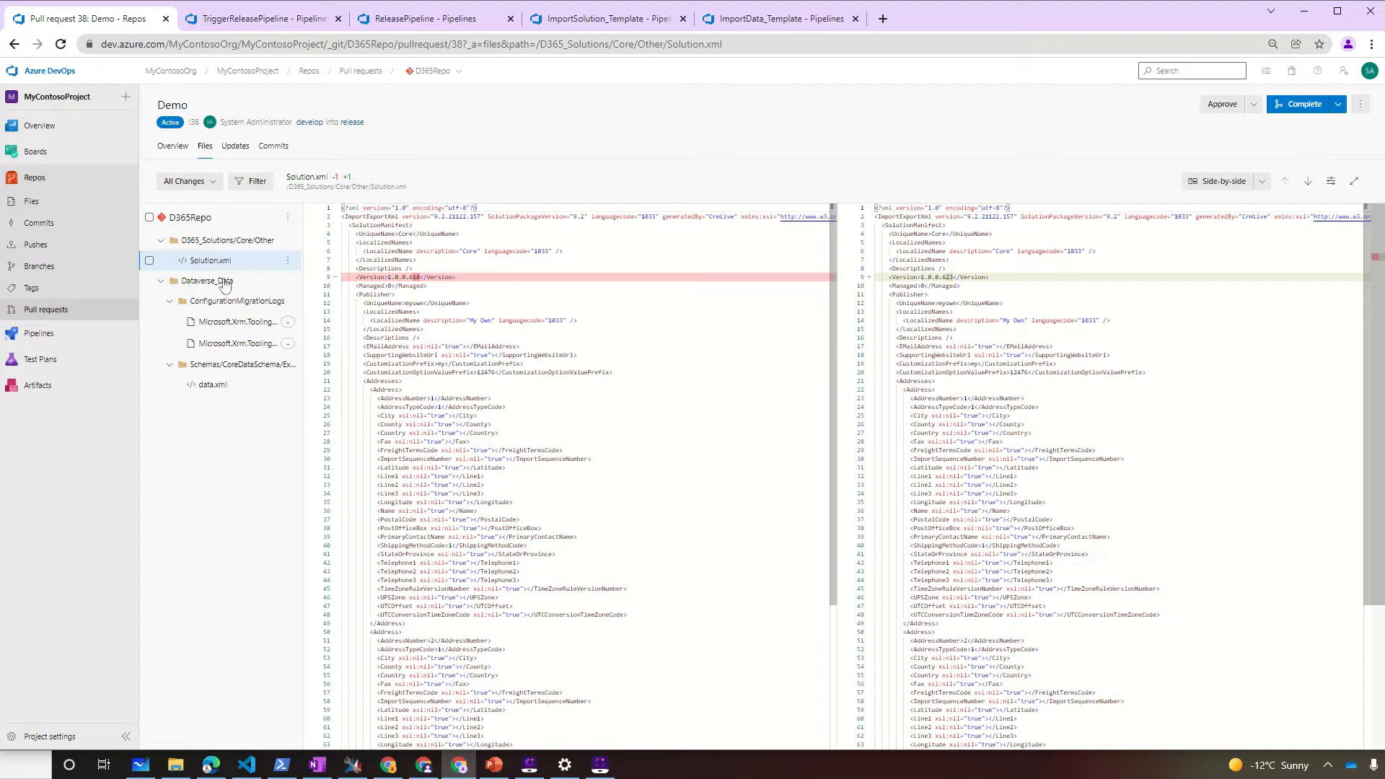
left_click(213, 384)
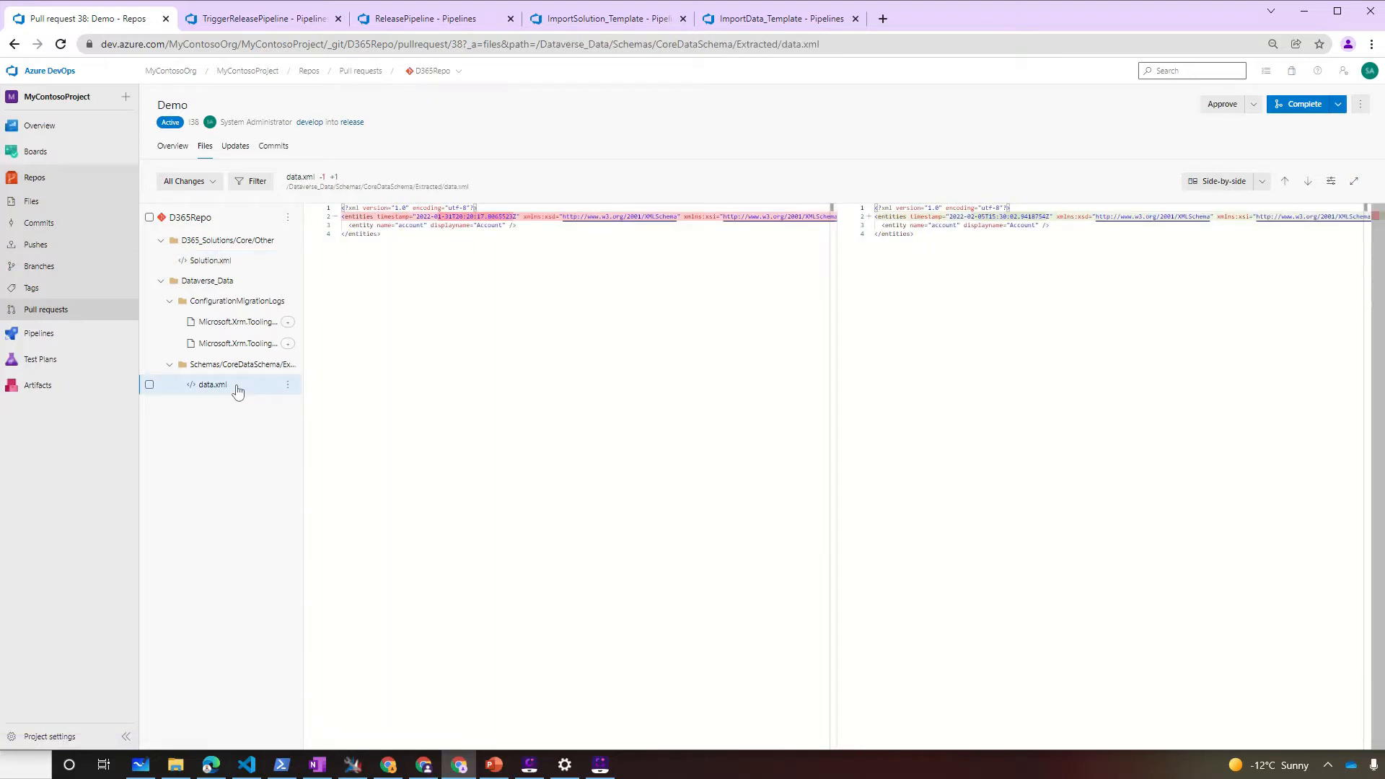
left_click(1302, 104)
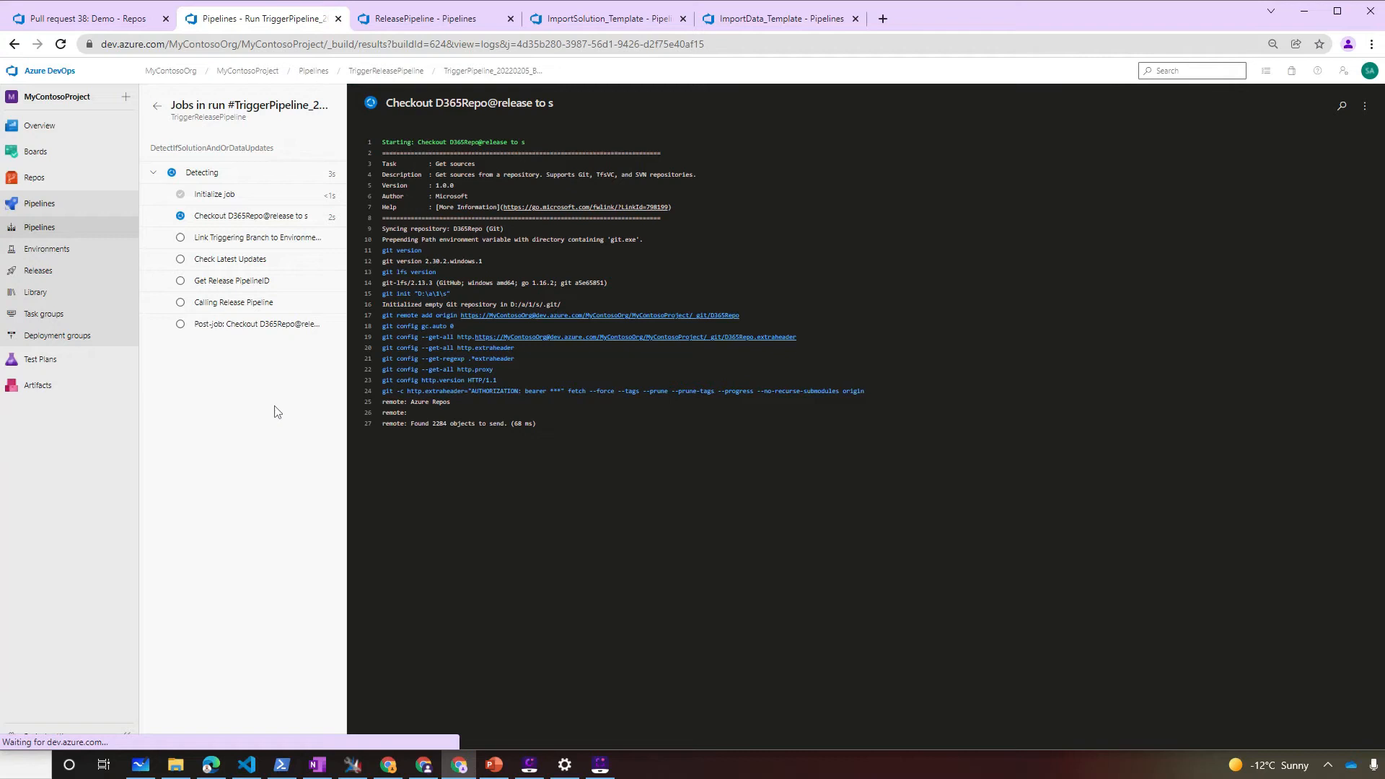
- Follow the finished TriggerReleasePipeline run into ReleasePipeline and the queued ImportSolution_Template run
left_click(231, 281)
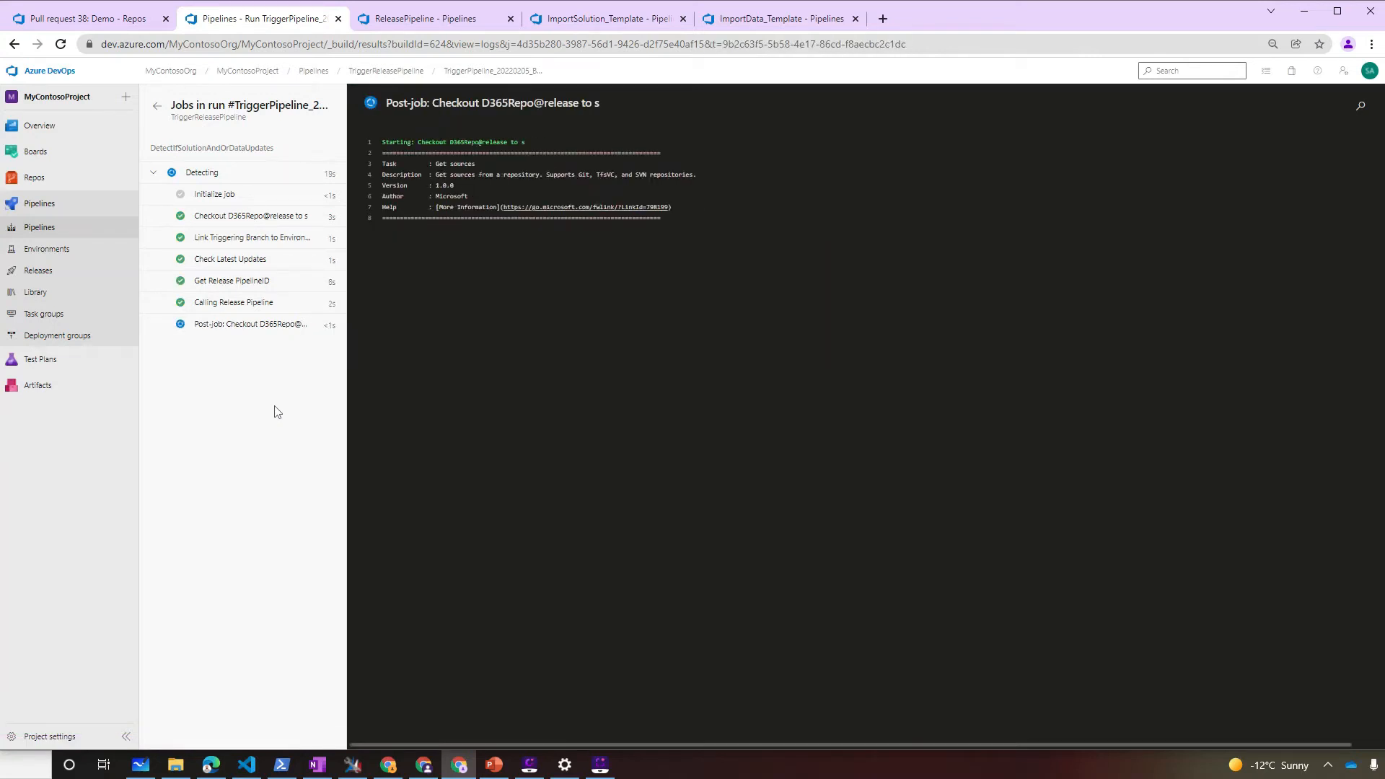
left_click(431, 19)
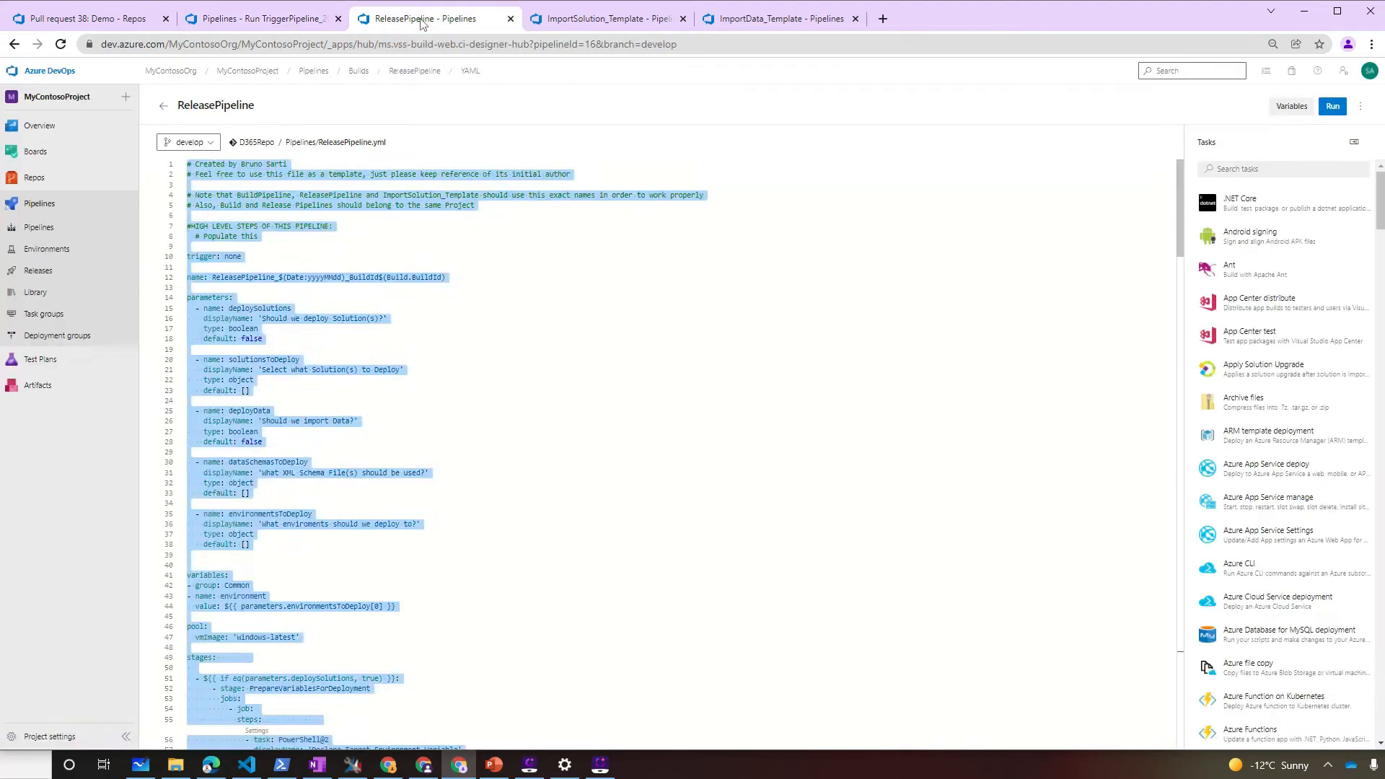
left_click(1333, 106)
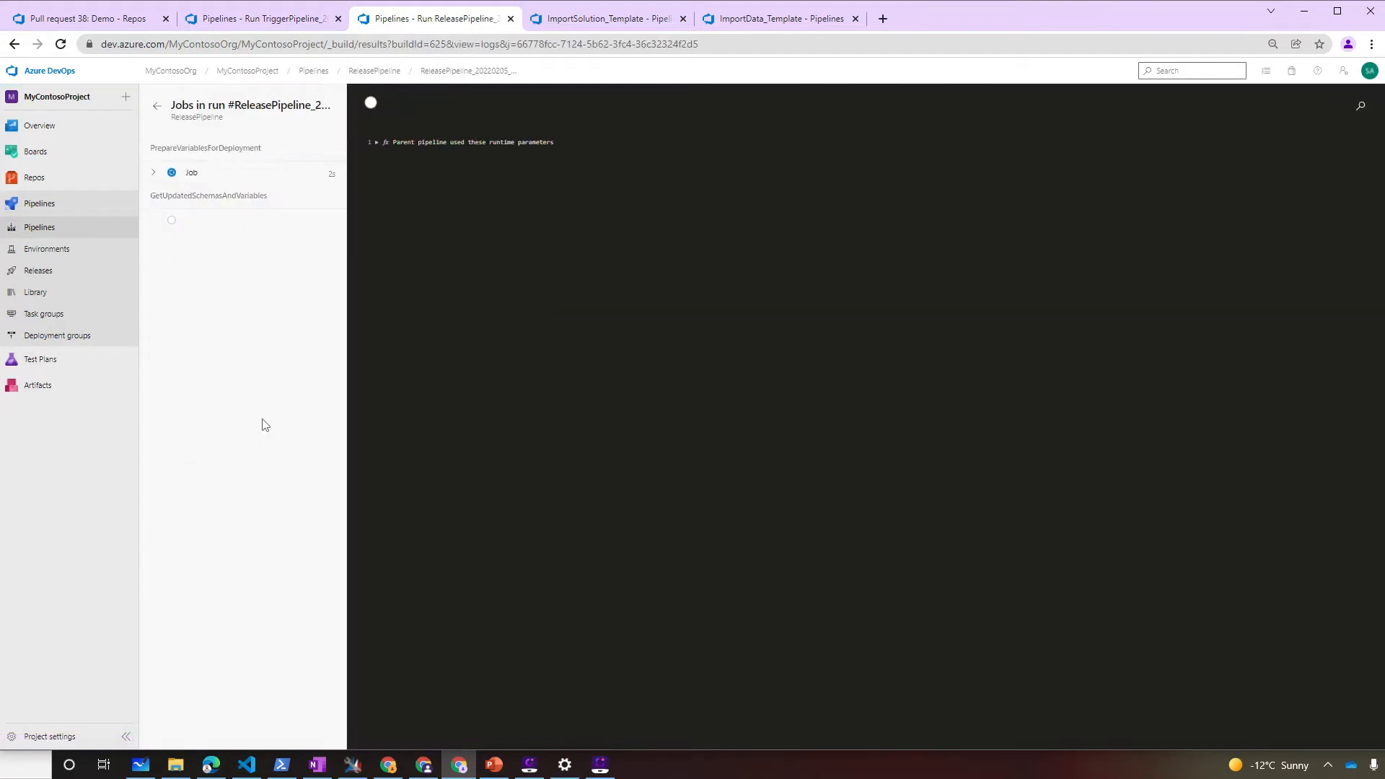
left_click(153, 173)
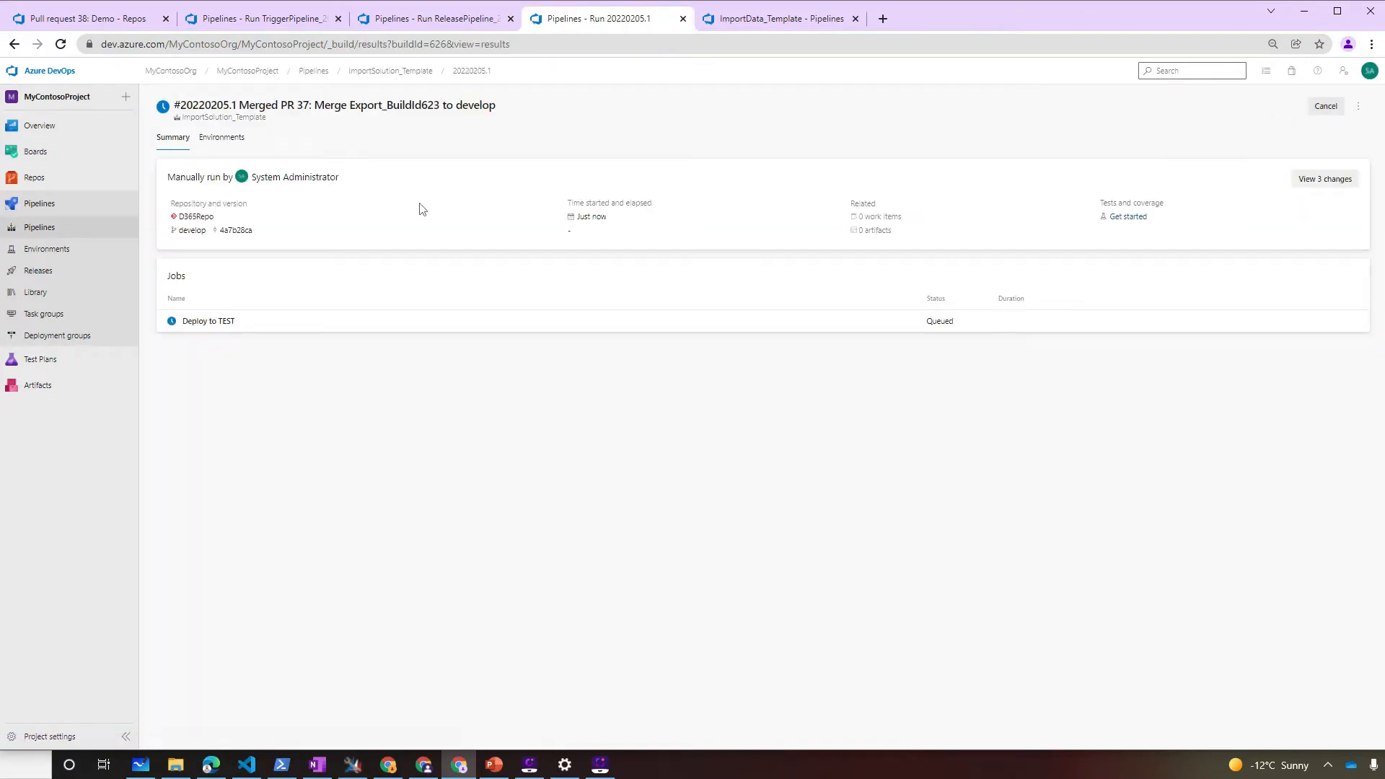
- Confirm the ImportSolution_Template Deploy to TEST job imported Core_managed.zip successfully
left_click(208, 321)
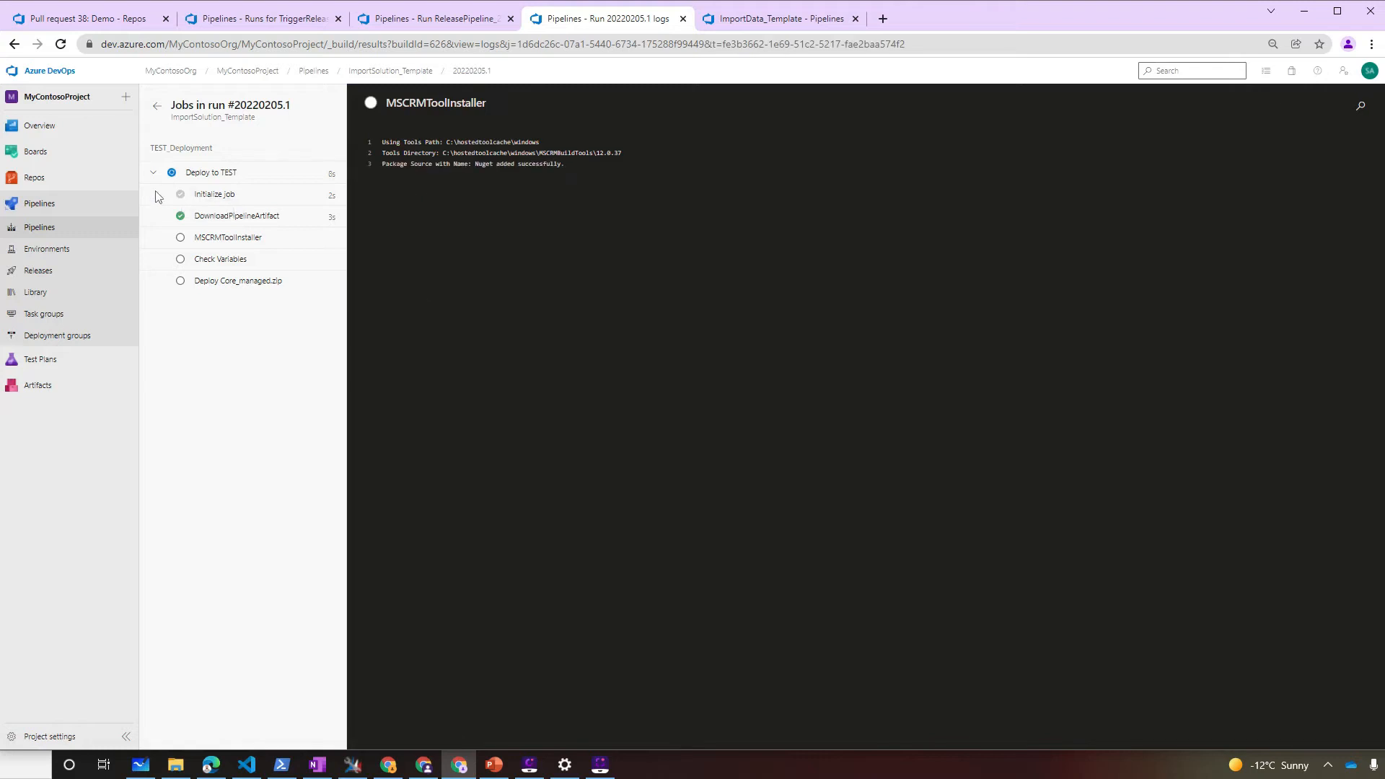
left_click(237, 281)
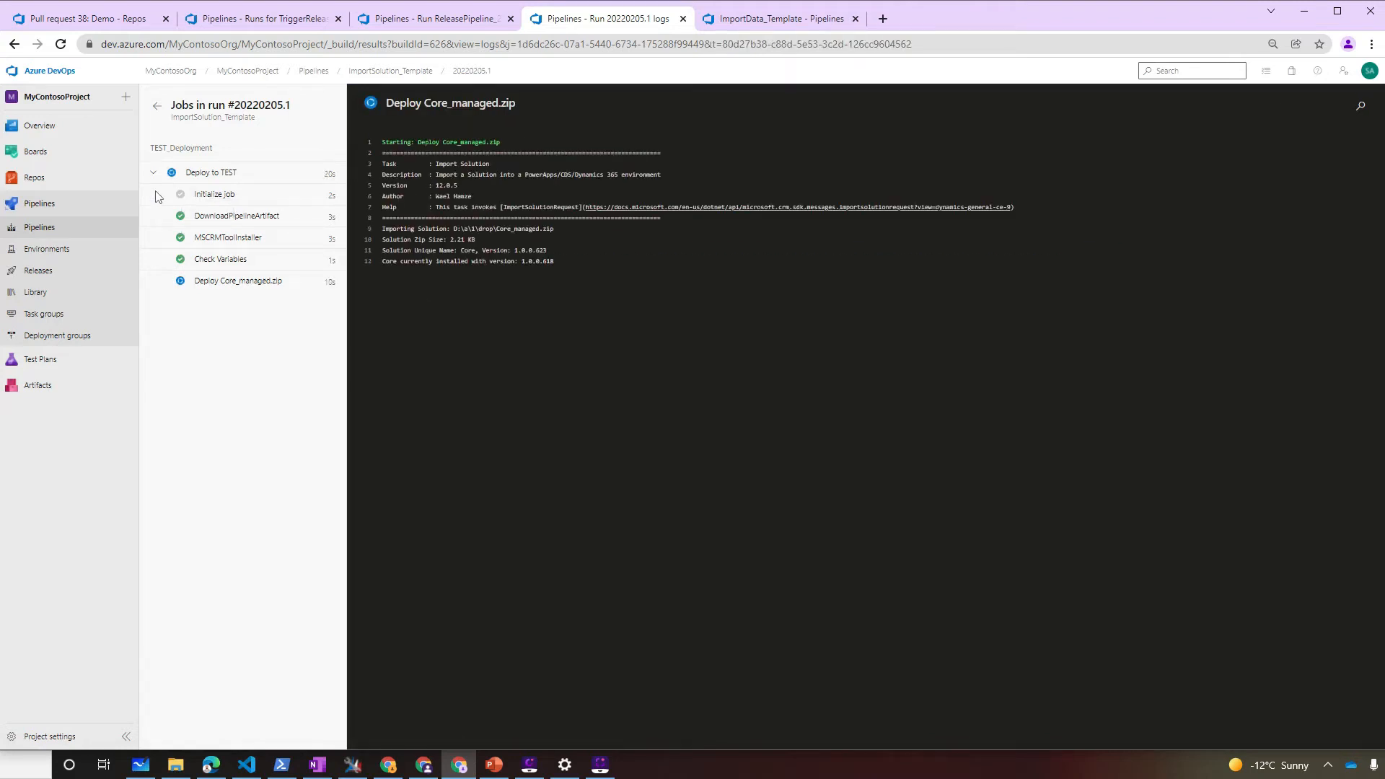
left_click(211, 172)
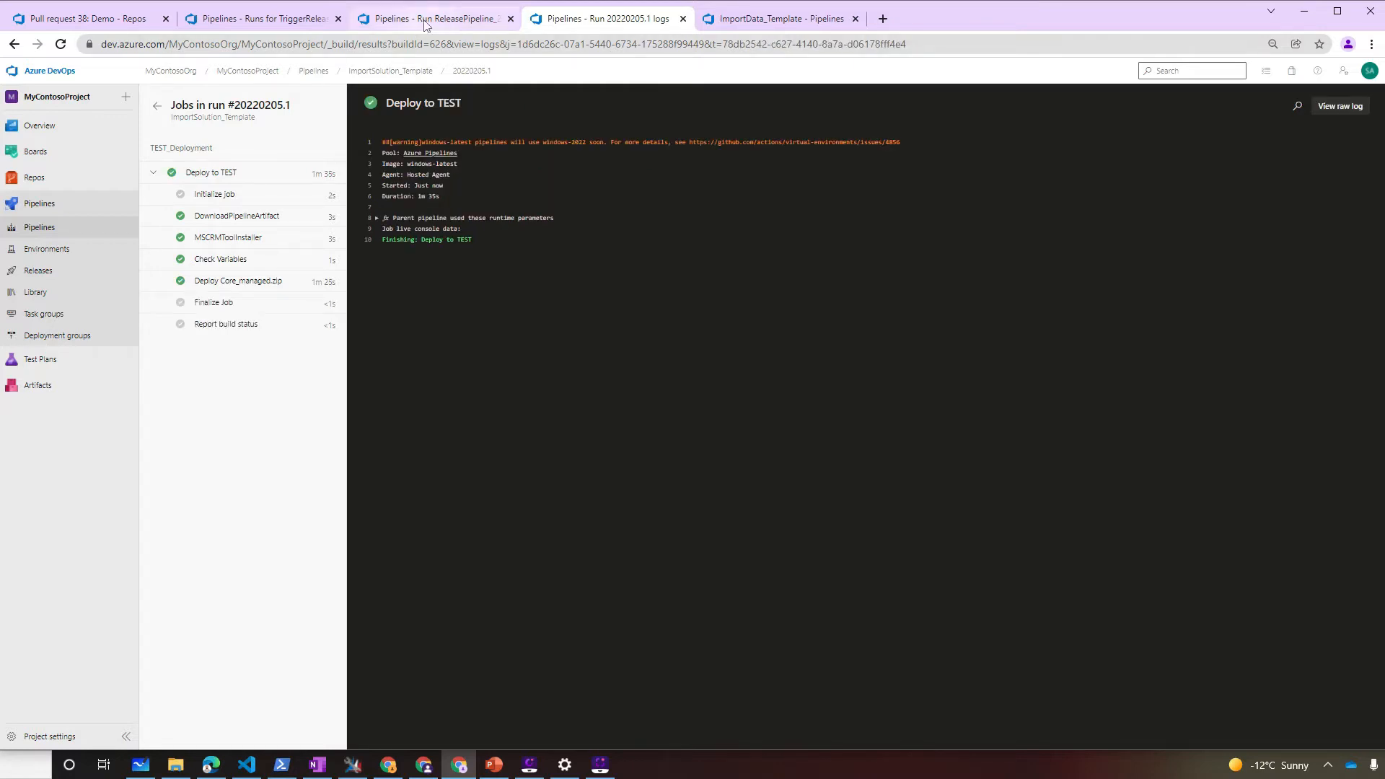
- Confirm the ReleasePipeline's ImportData_Template Deploy to TEST job, including Import CoreDataSchema, succeeded
left_click(434, 18)
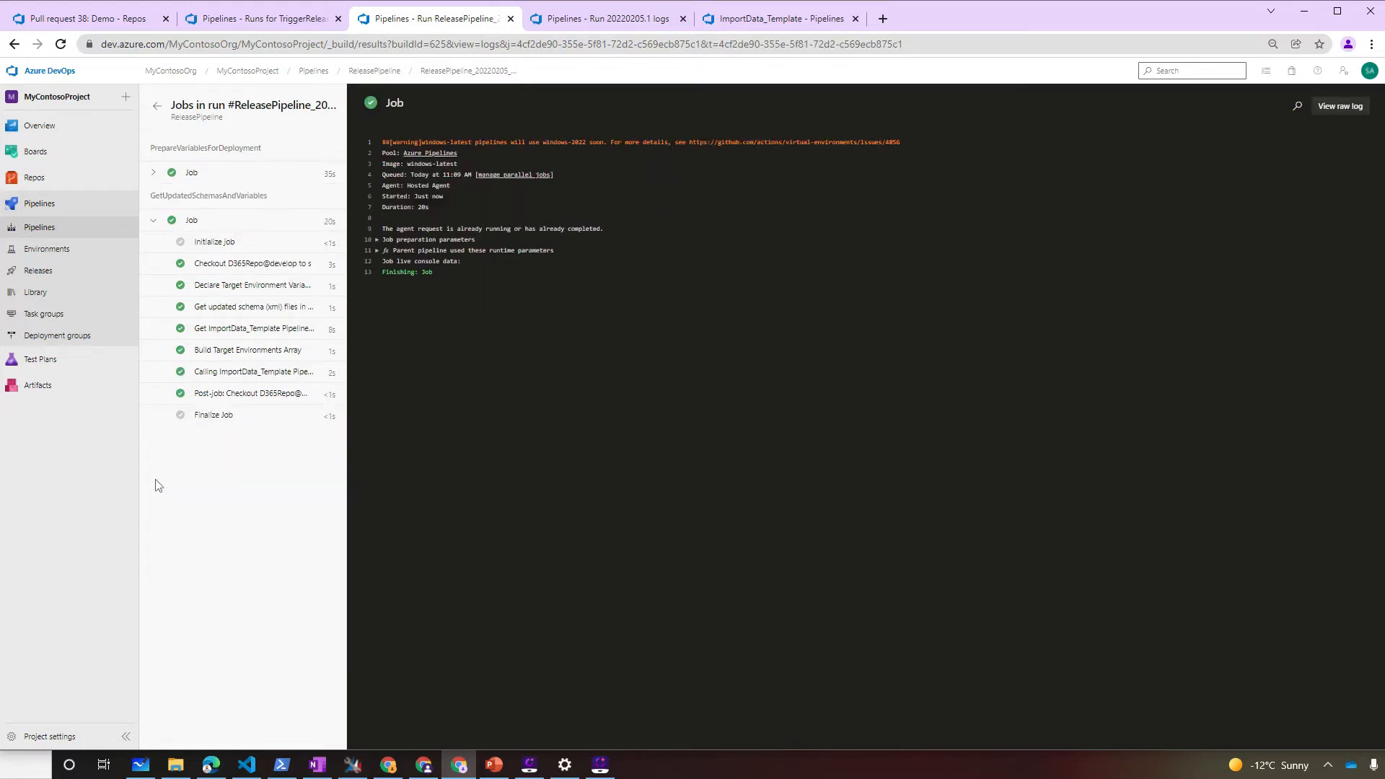
left_click(769, 18)
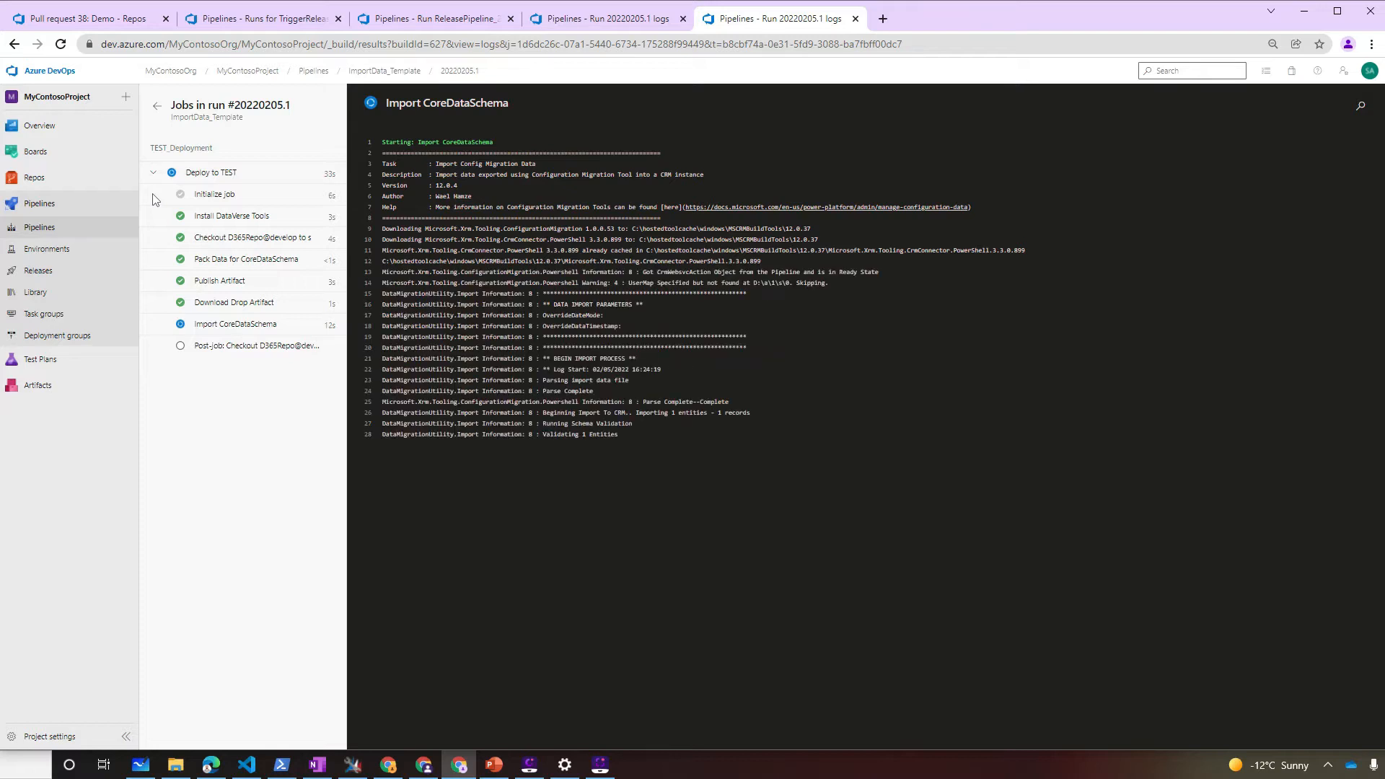
left_click(255, 345)
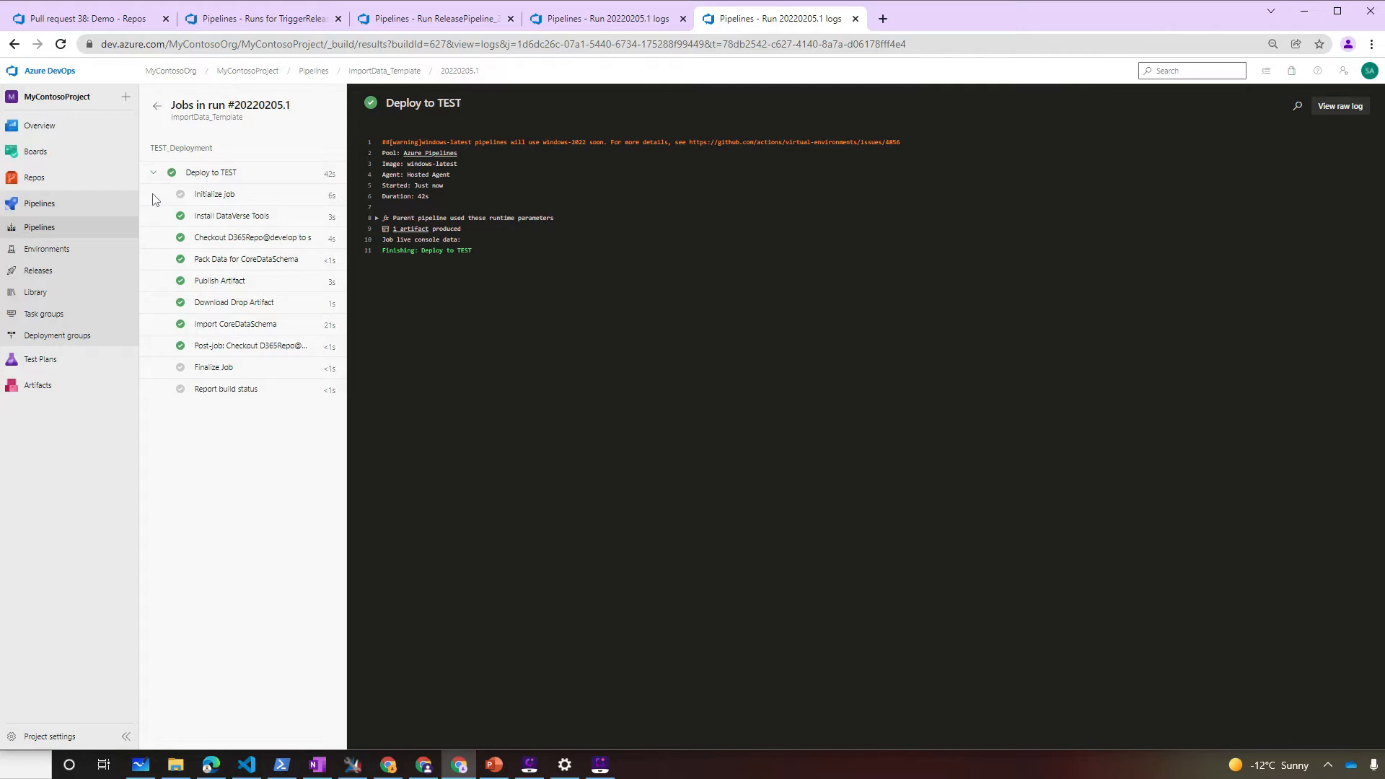
left_click(939, 19)
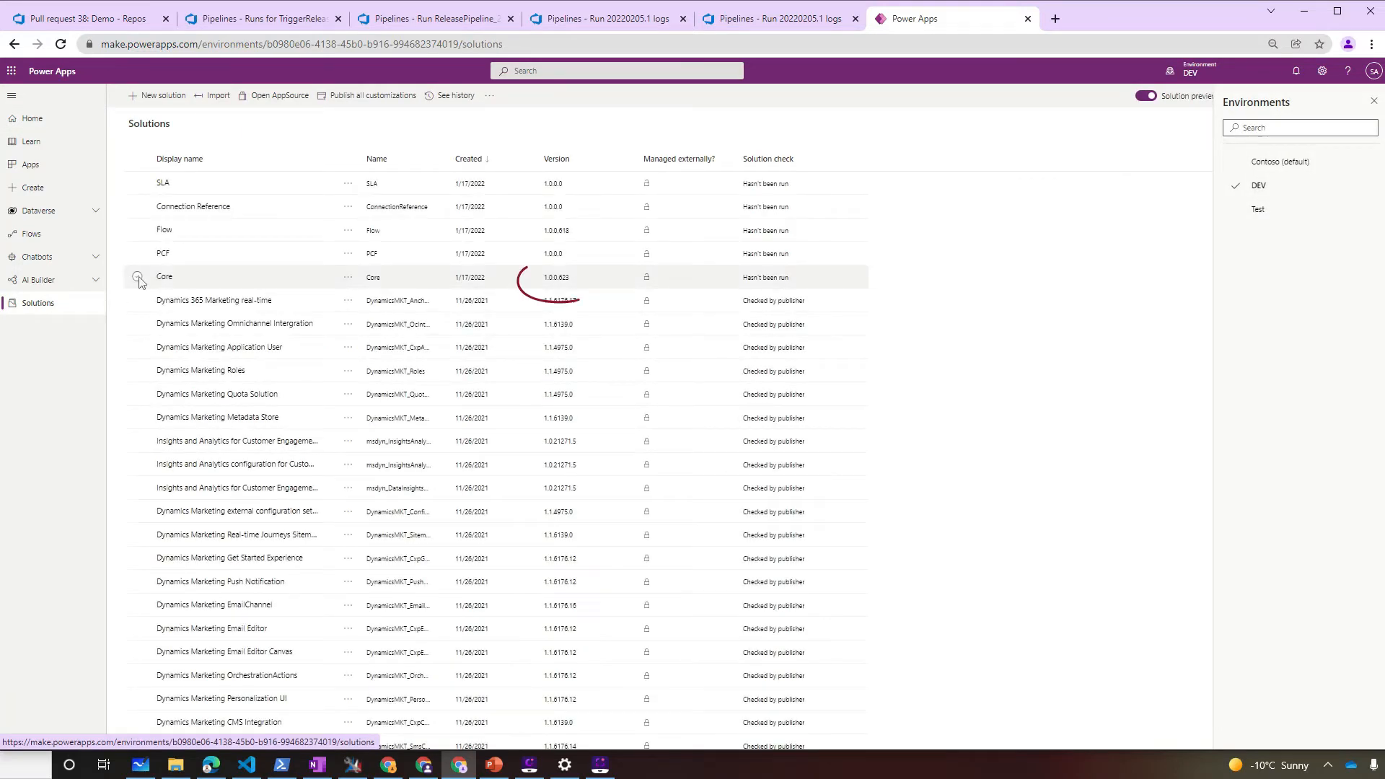
- Check Core's DEV version, then list the Test environment's solutions to find Core 1.0.0.623
left_click(138, 277)
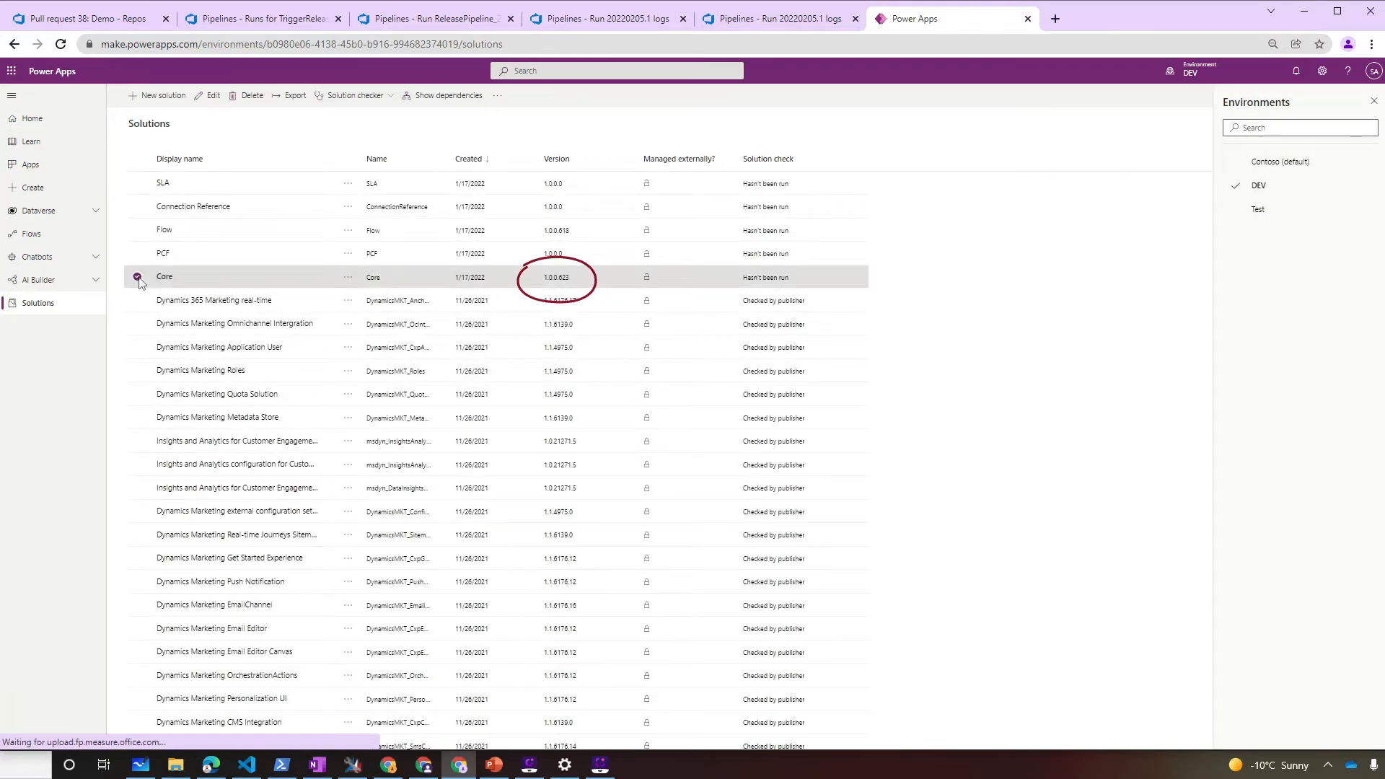
left_click(1258, 209)
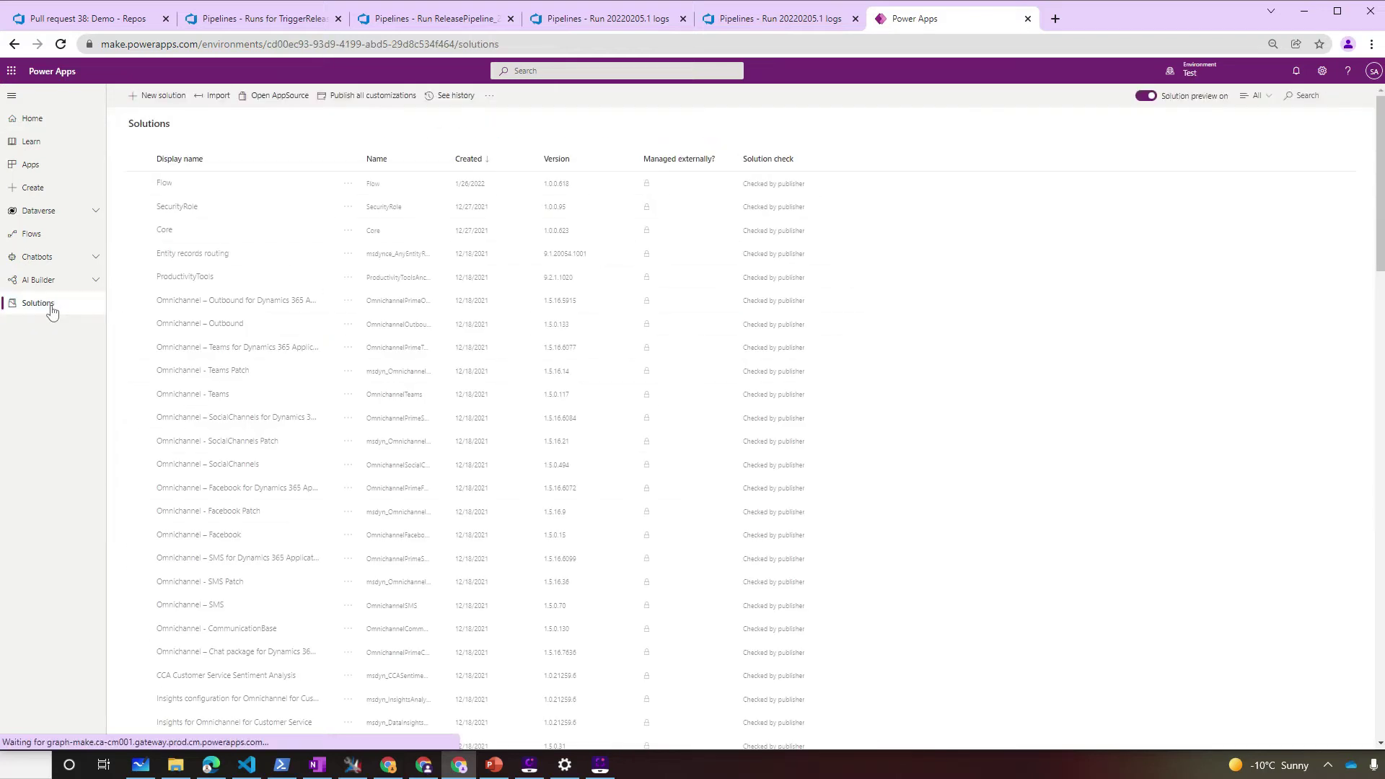
left_click(138, 230)
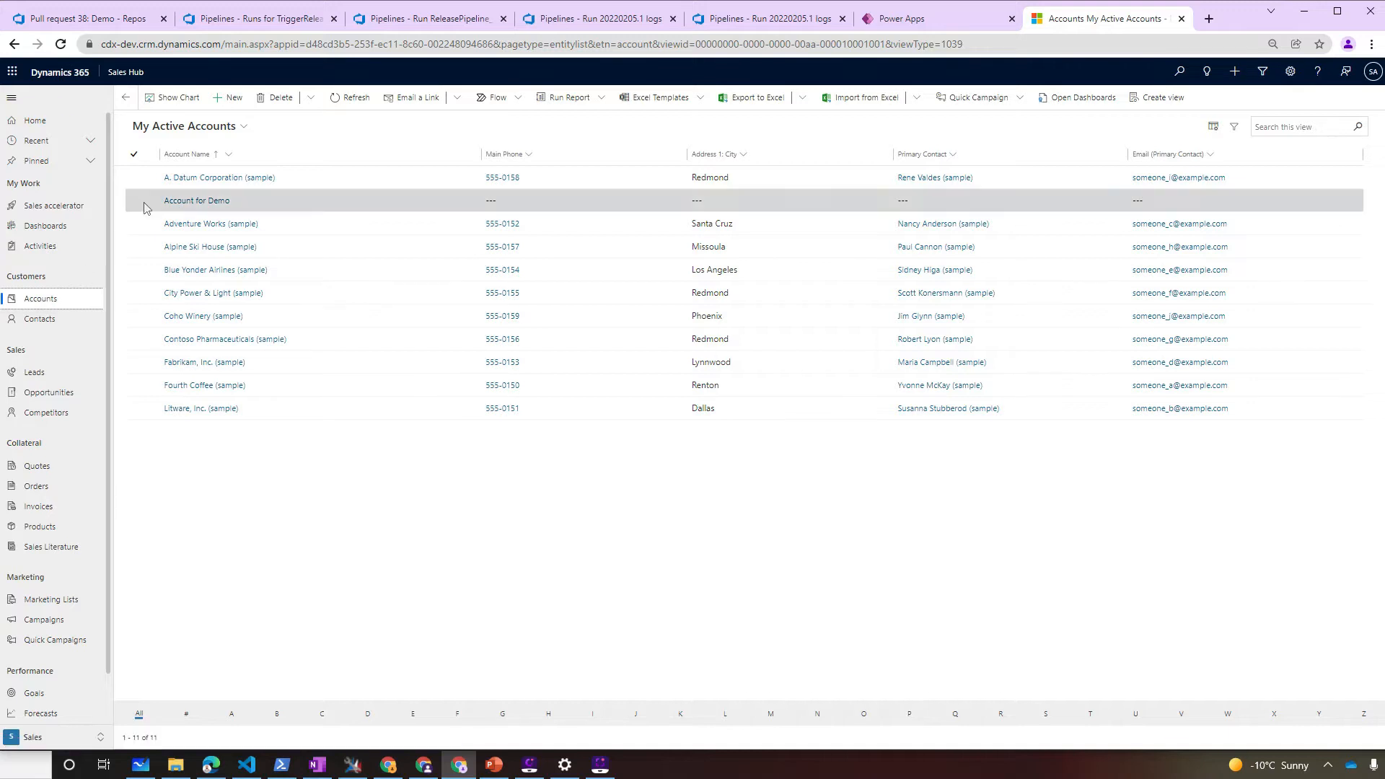
- Open Account for Demo in the Test Sales Hub and match its URL record id against DEV
left_click(138, 201)
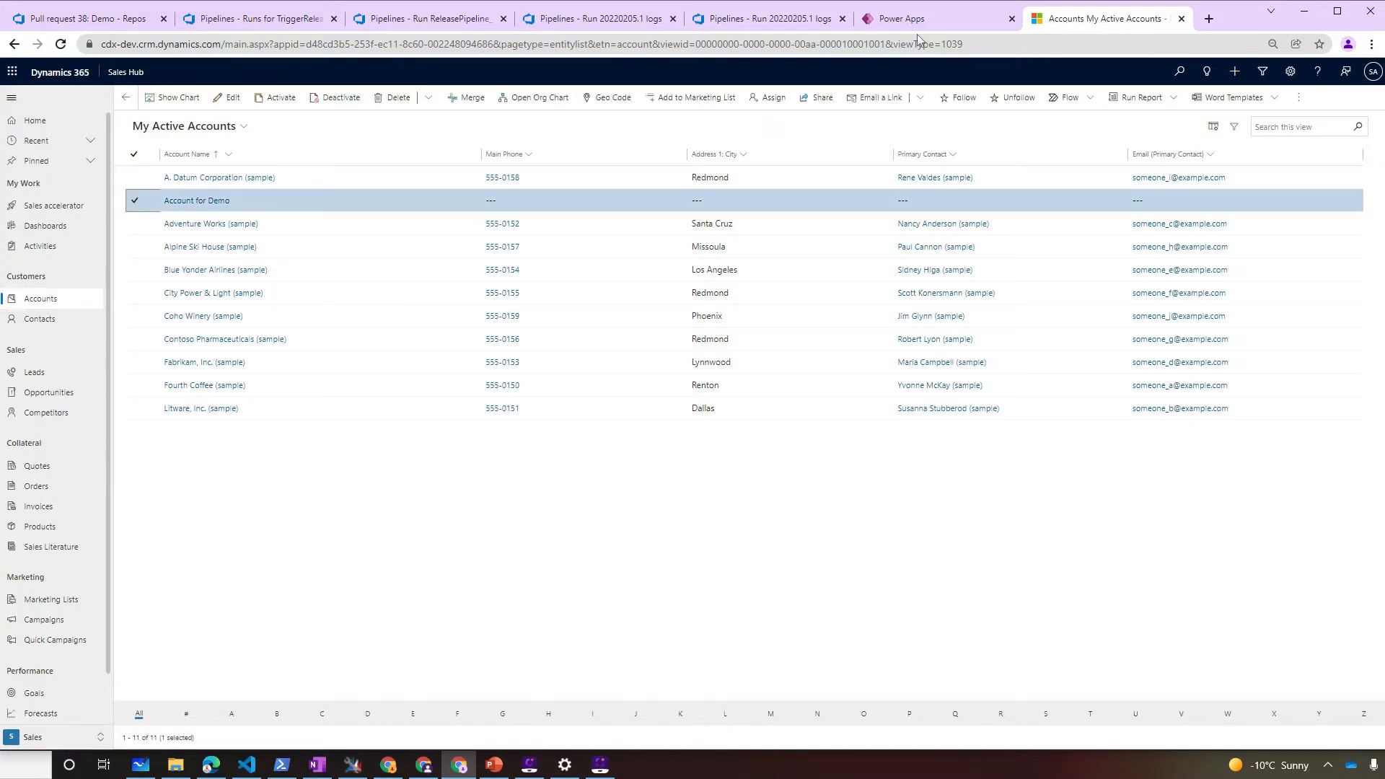
left_click(897, 18)
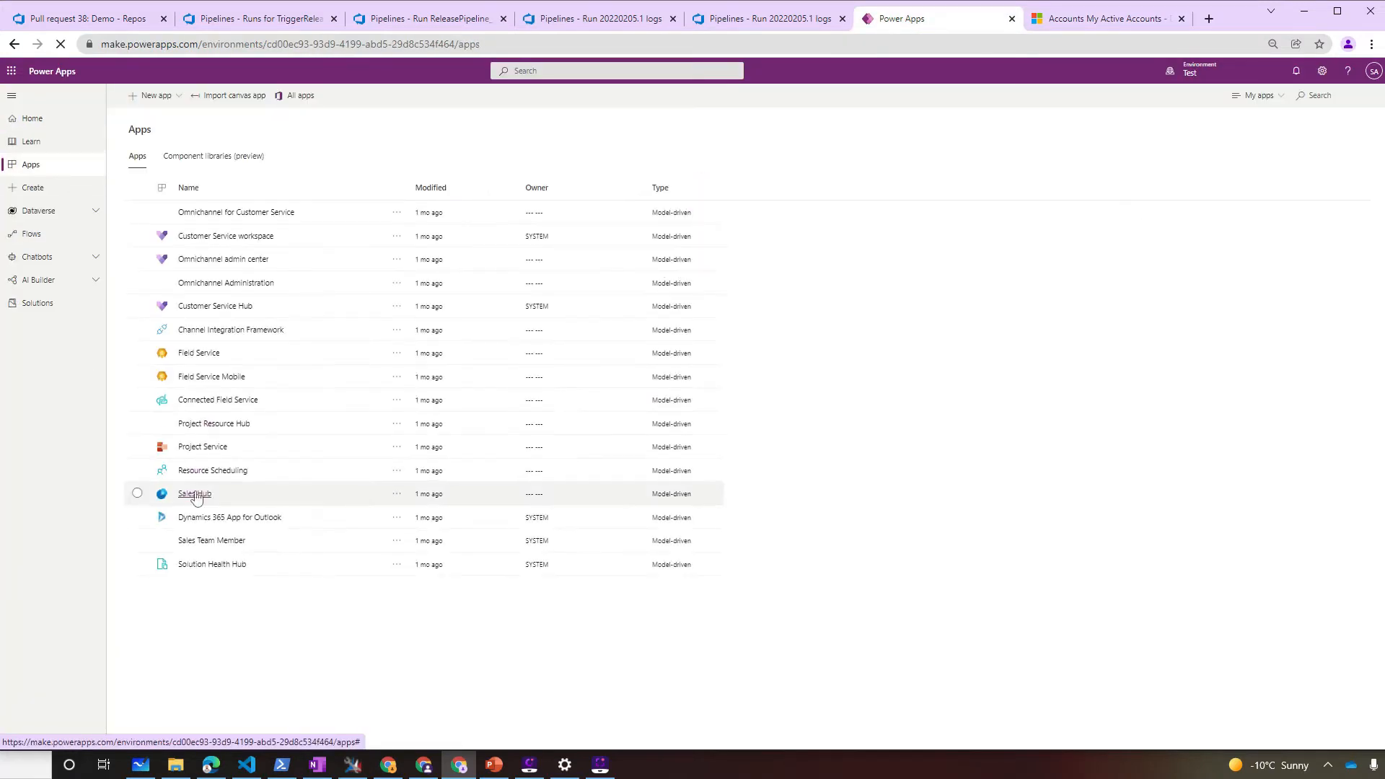
left_click(193, 494)
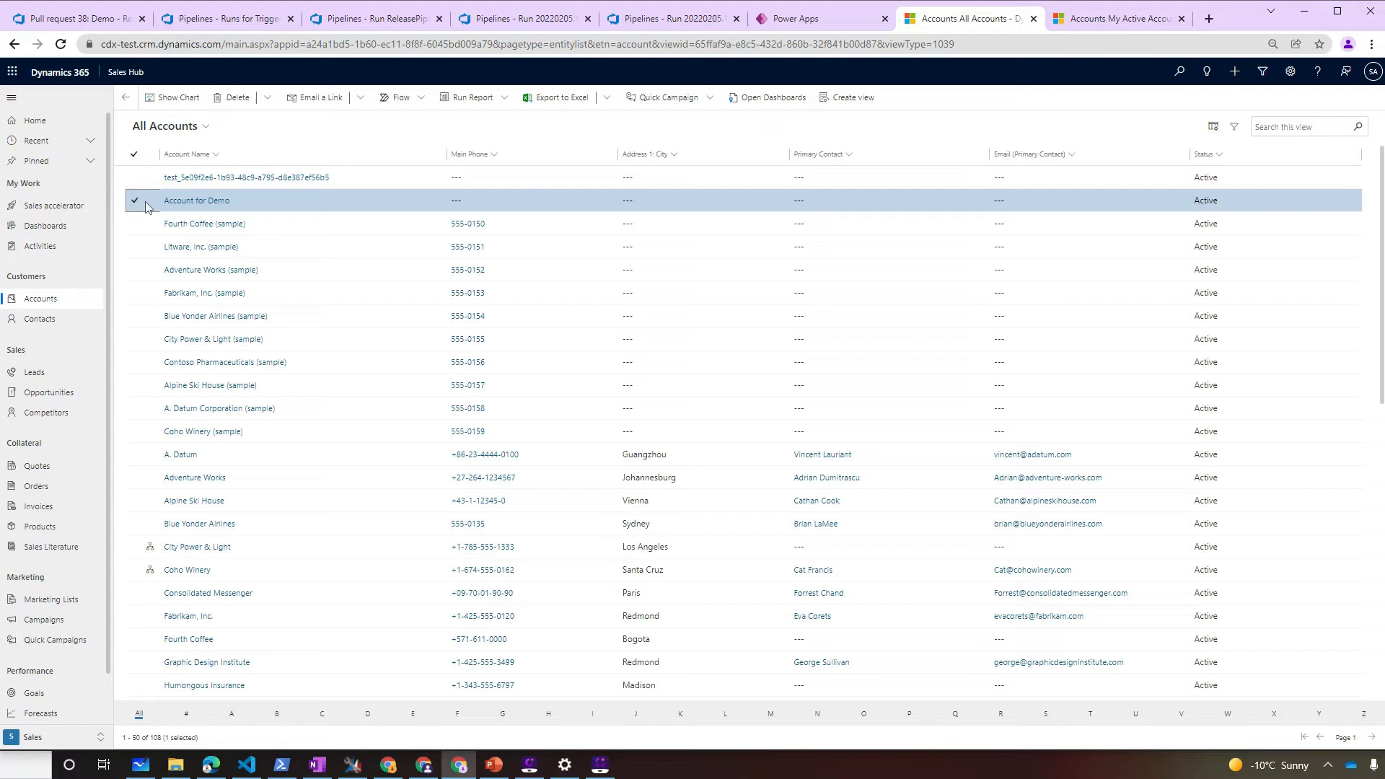
left_click(196, 200)
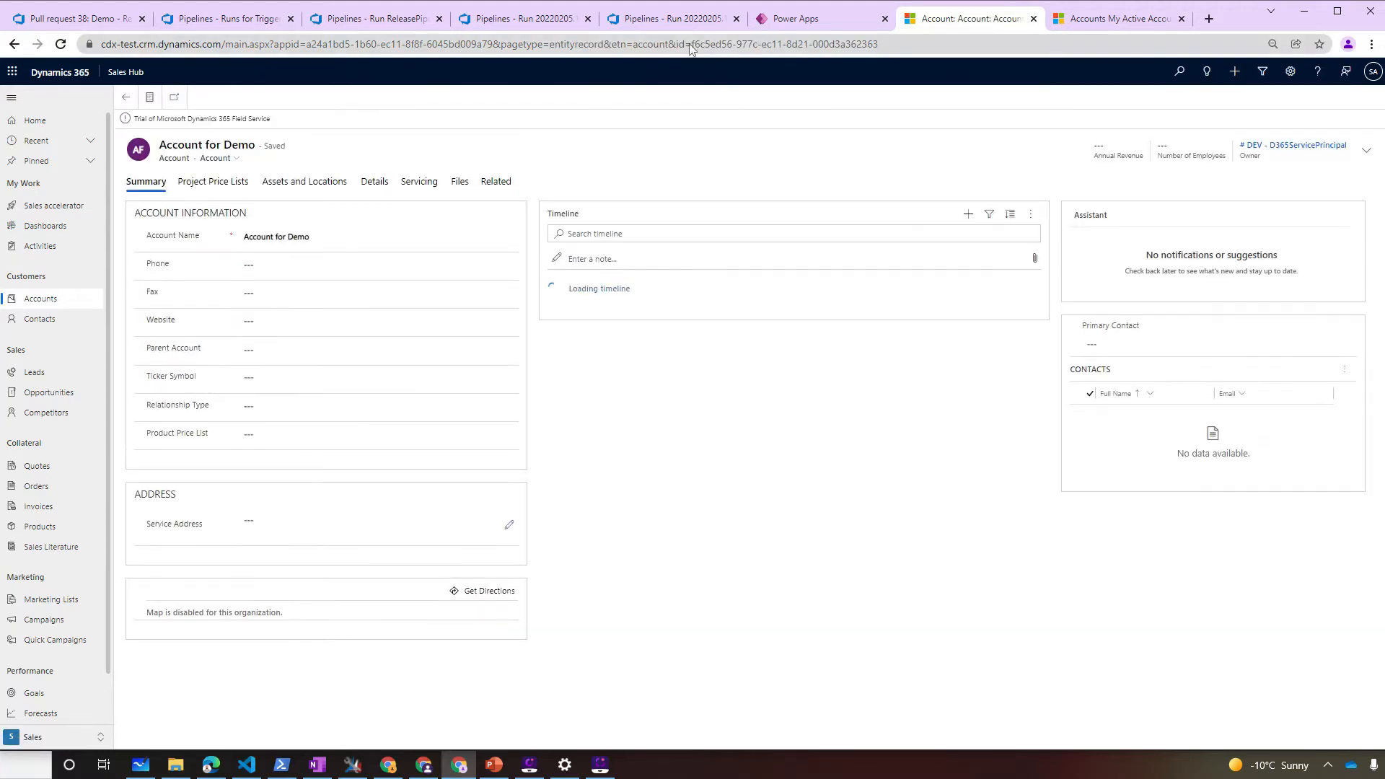
left_click(824, 45)
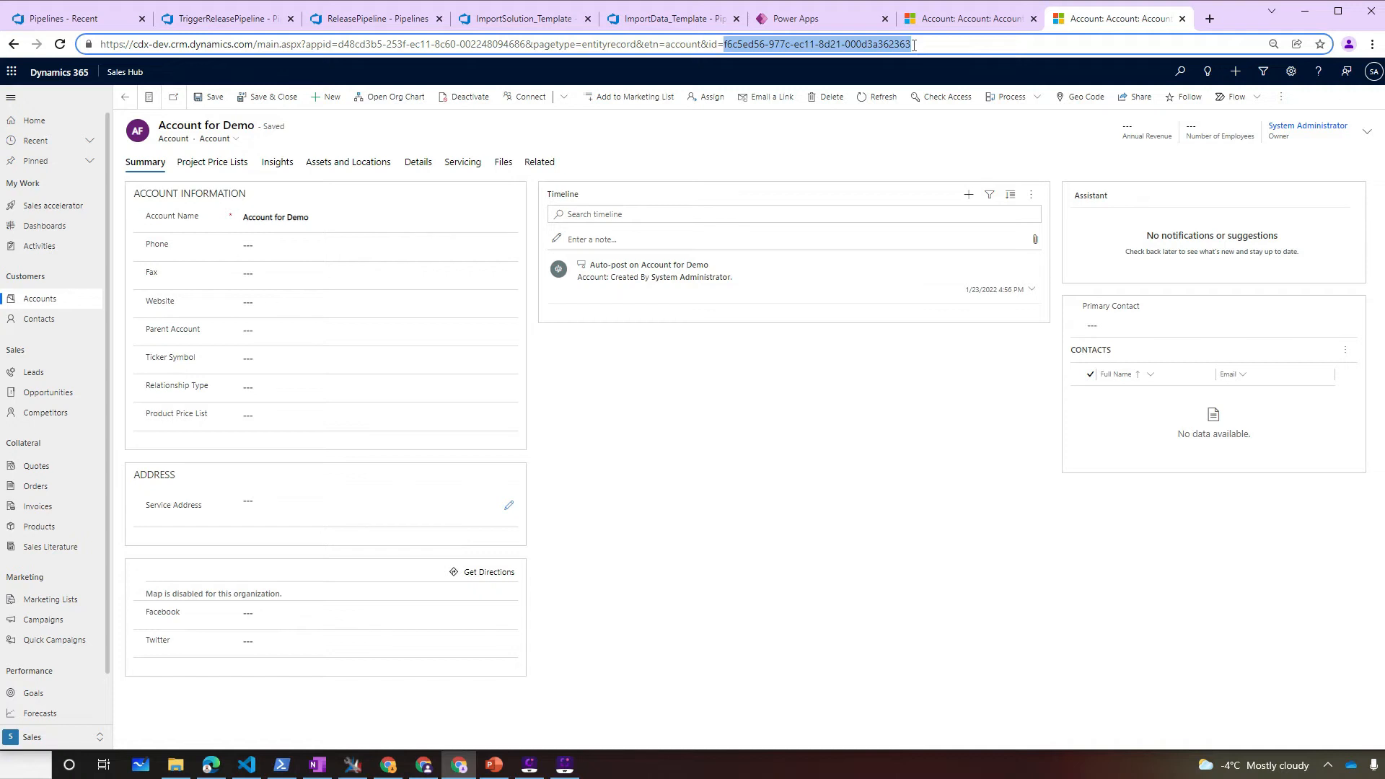
left_click(65, 14)
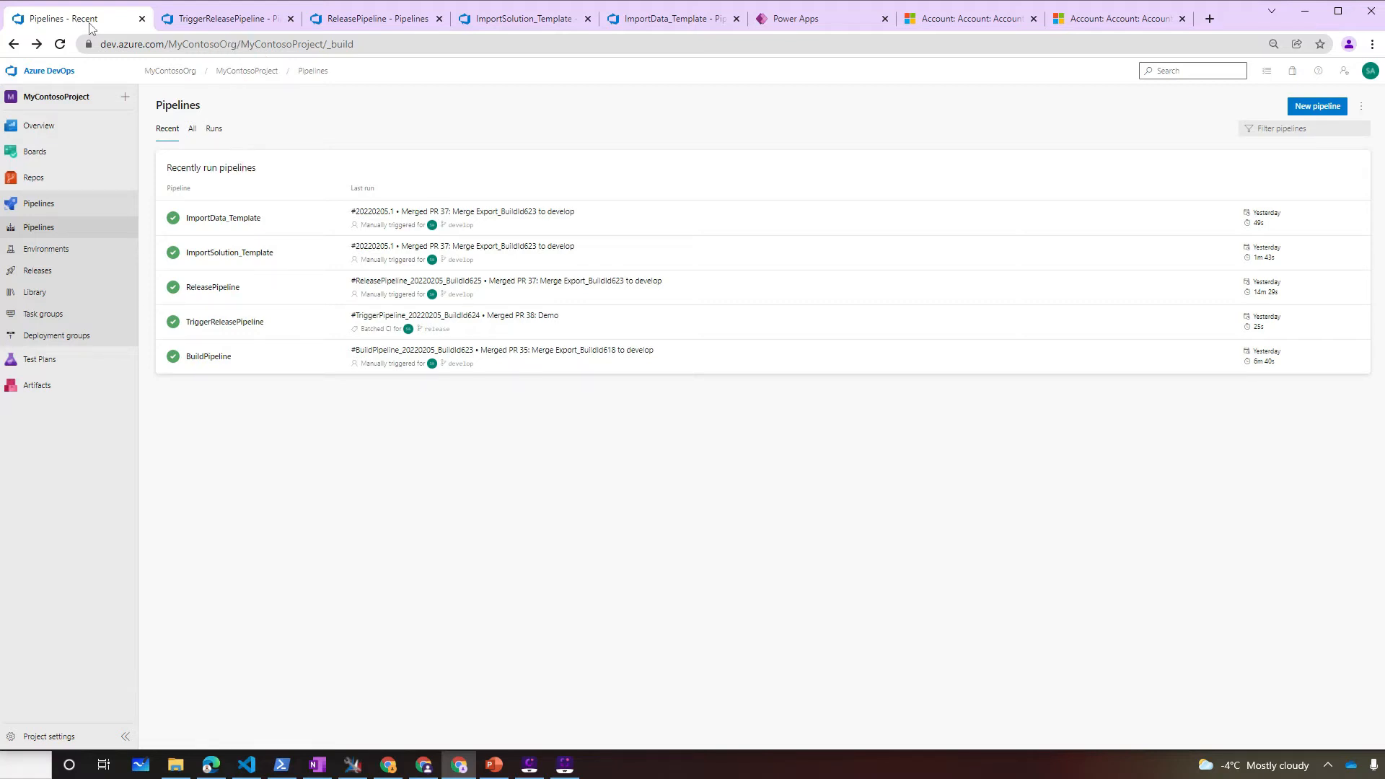
- Bring up the recently run pipelines list to reach TriggerReleasePipeline
left_click(217, 19)
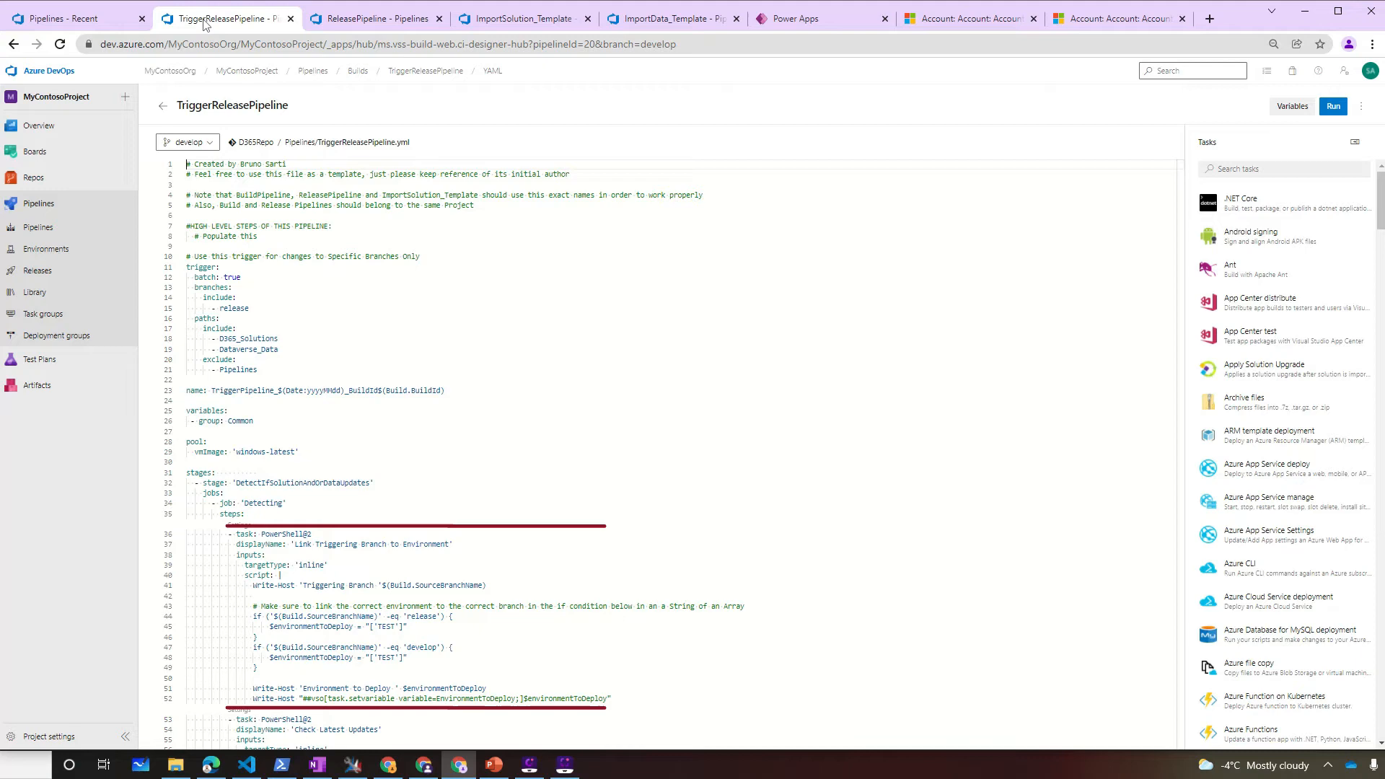
- Read TriggerReleasePipeline.yml down to its release-pipeline call, then move to the ReleasePipeline YAML
scroll("down", 3)
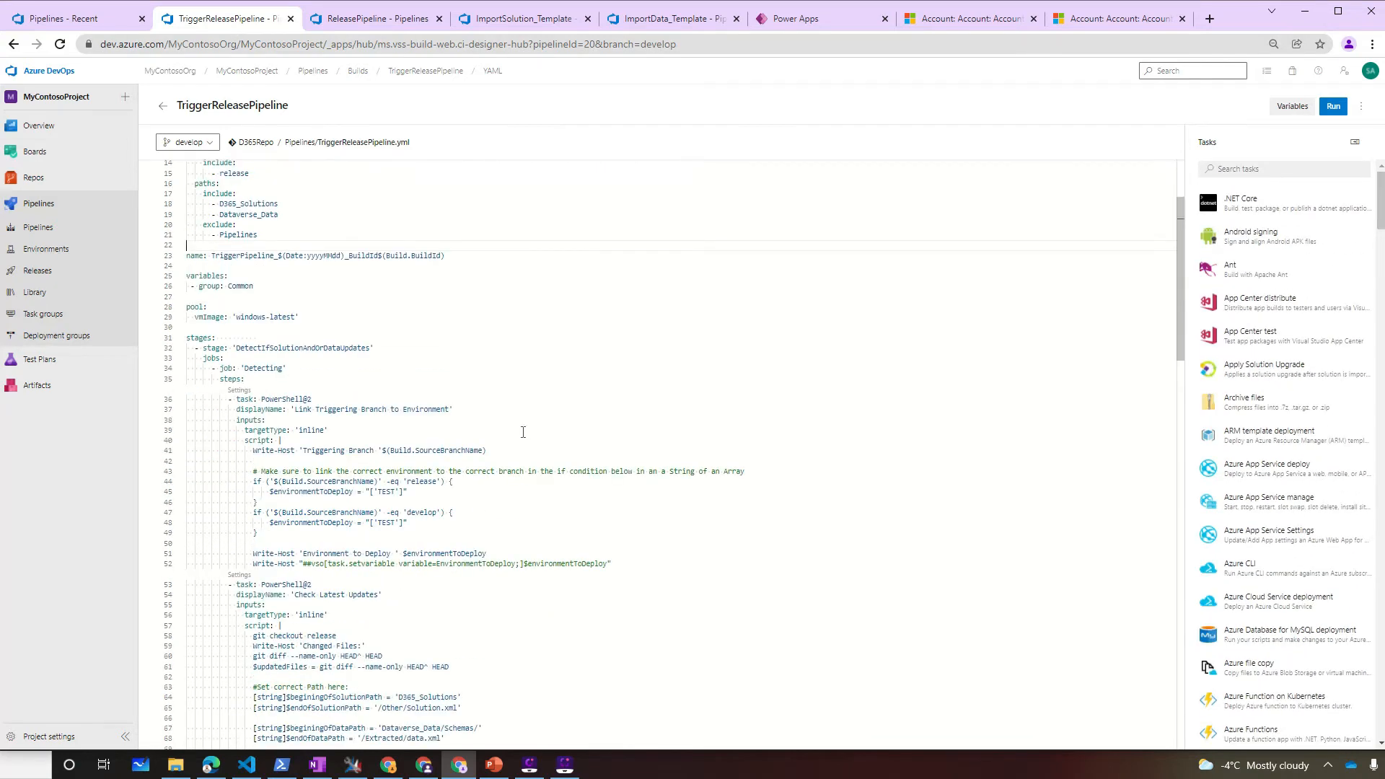
scroll("down", 3)
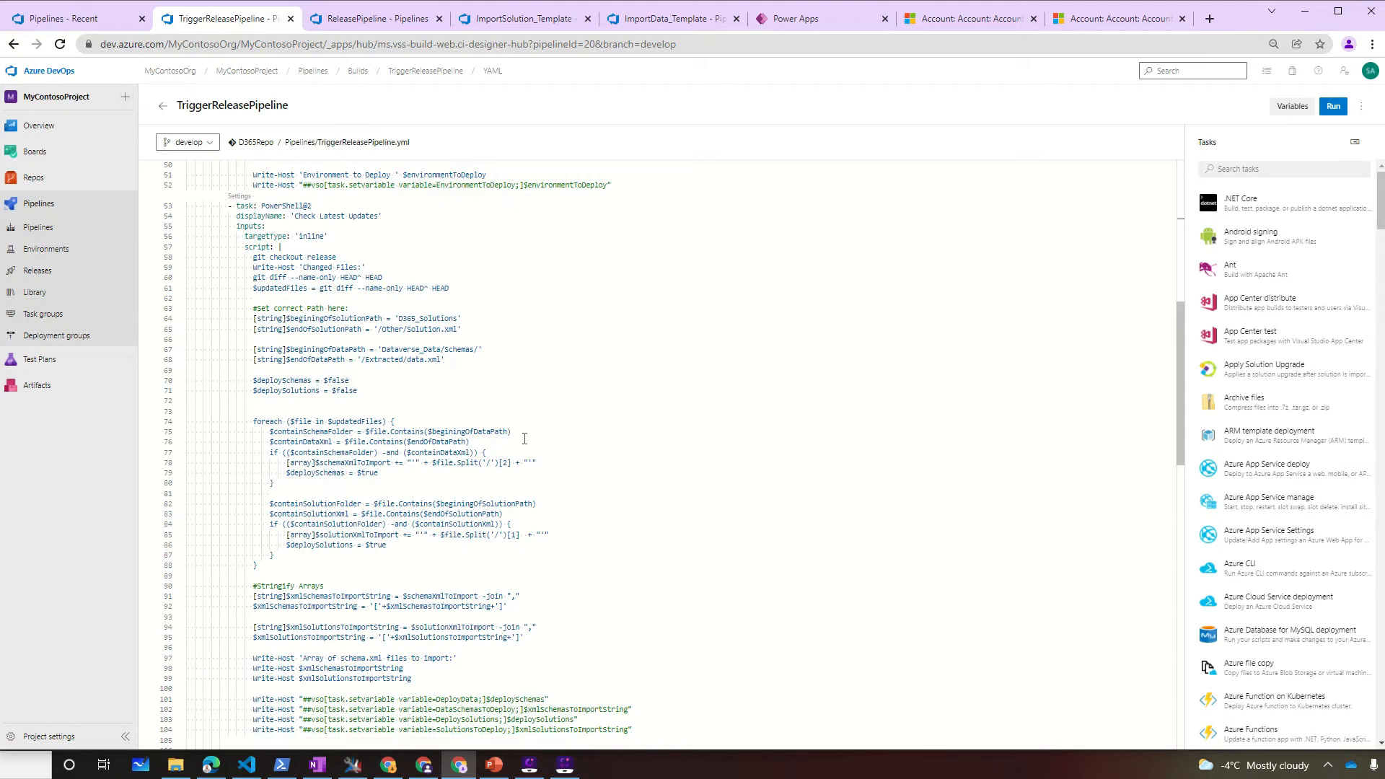
scroll("down", 3)
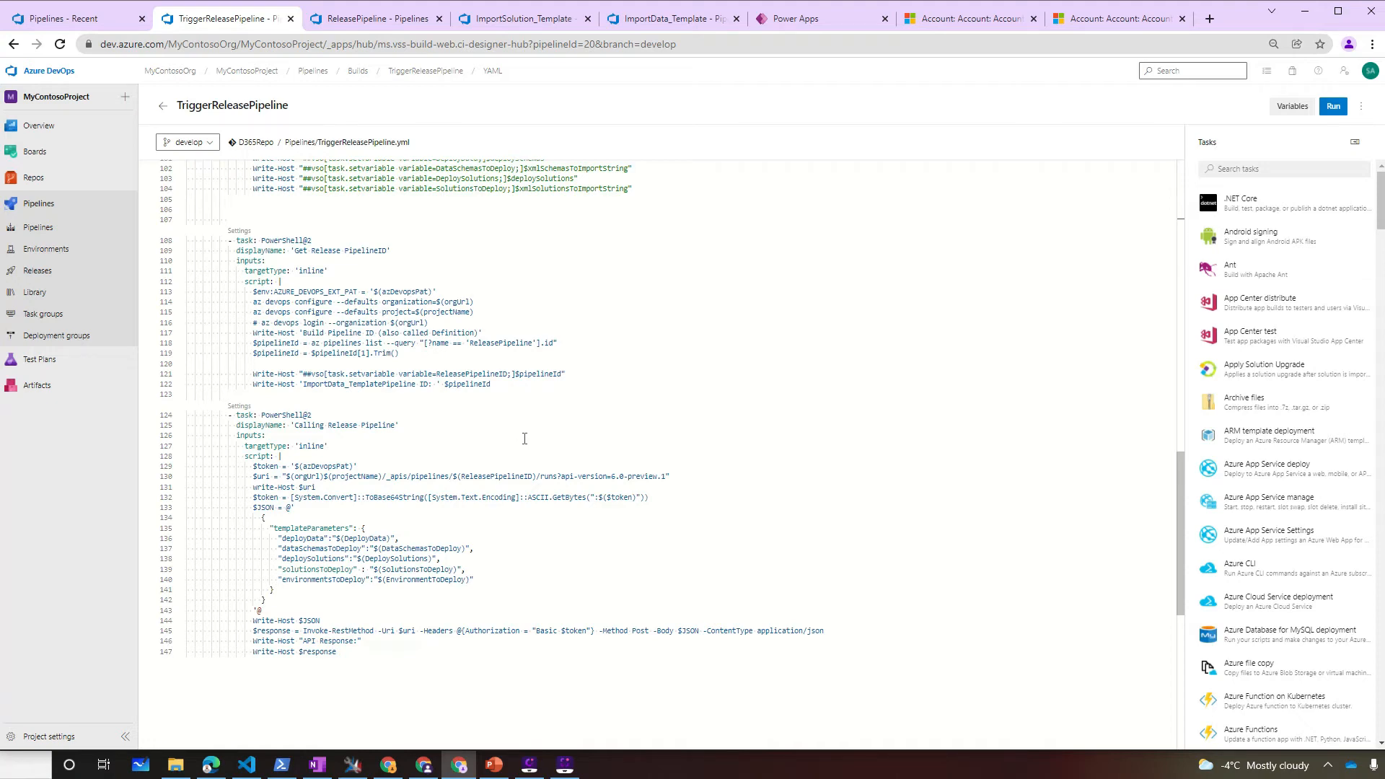
left_click(374, 18)
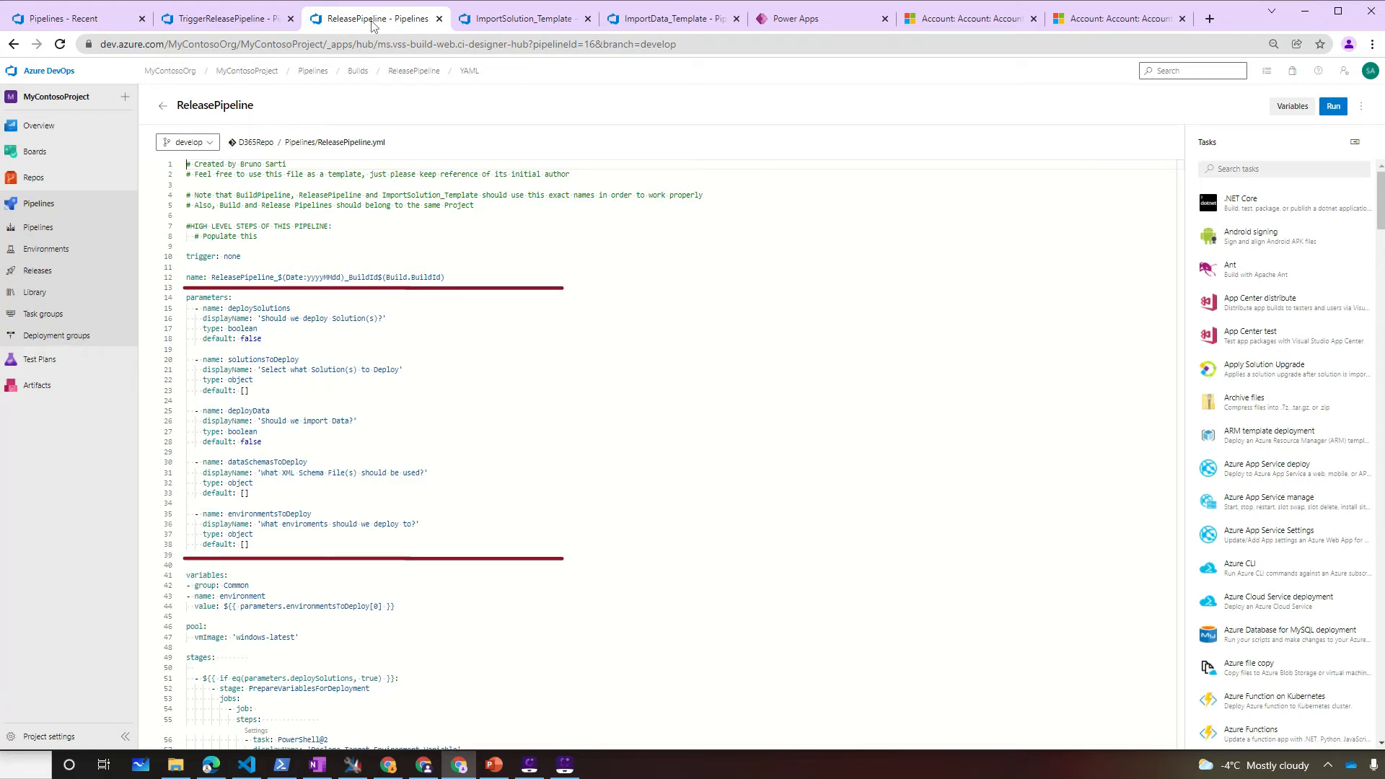
- Read ReleasePipeline.yml through its final ImportData_Template call, then move to ImportSolution_Template YAML
scroll("down", 3)
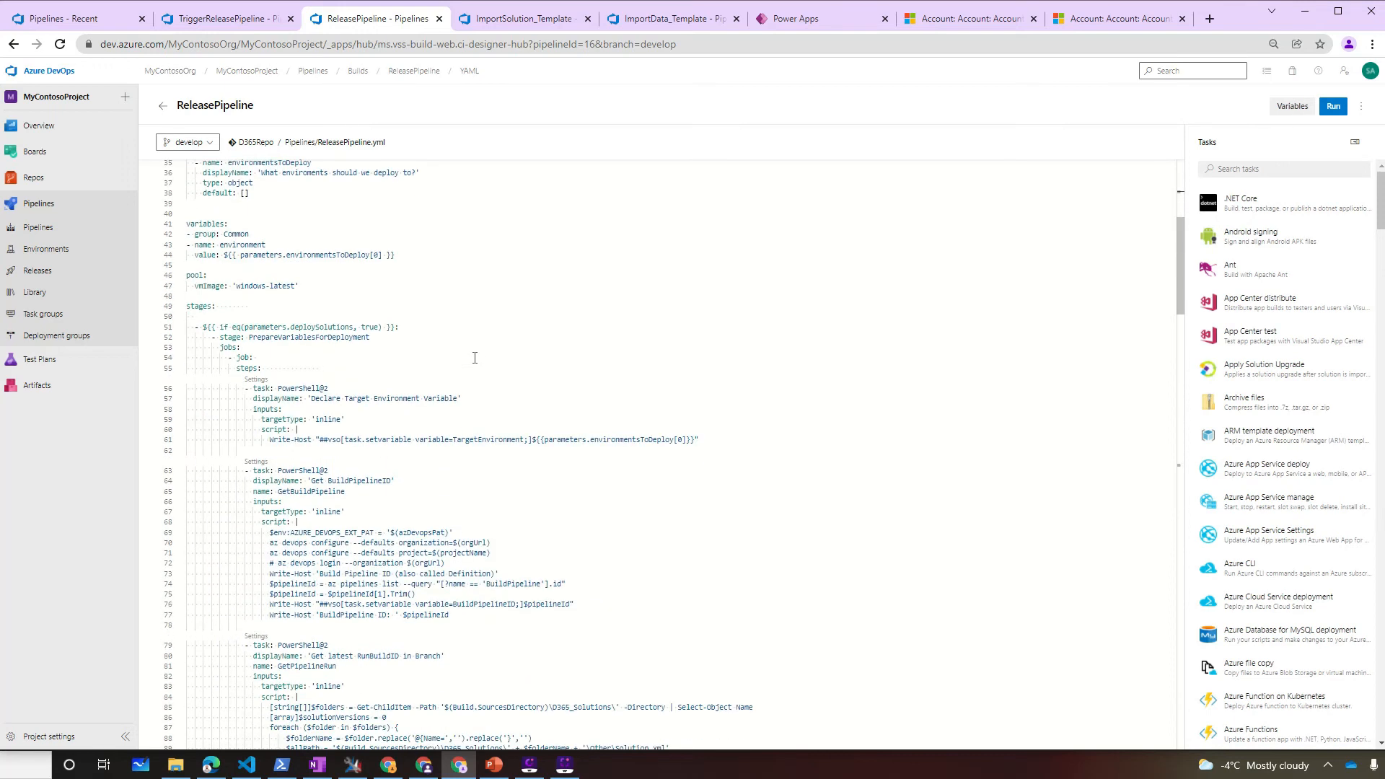
scroll("down", 3)
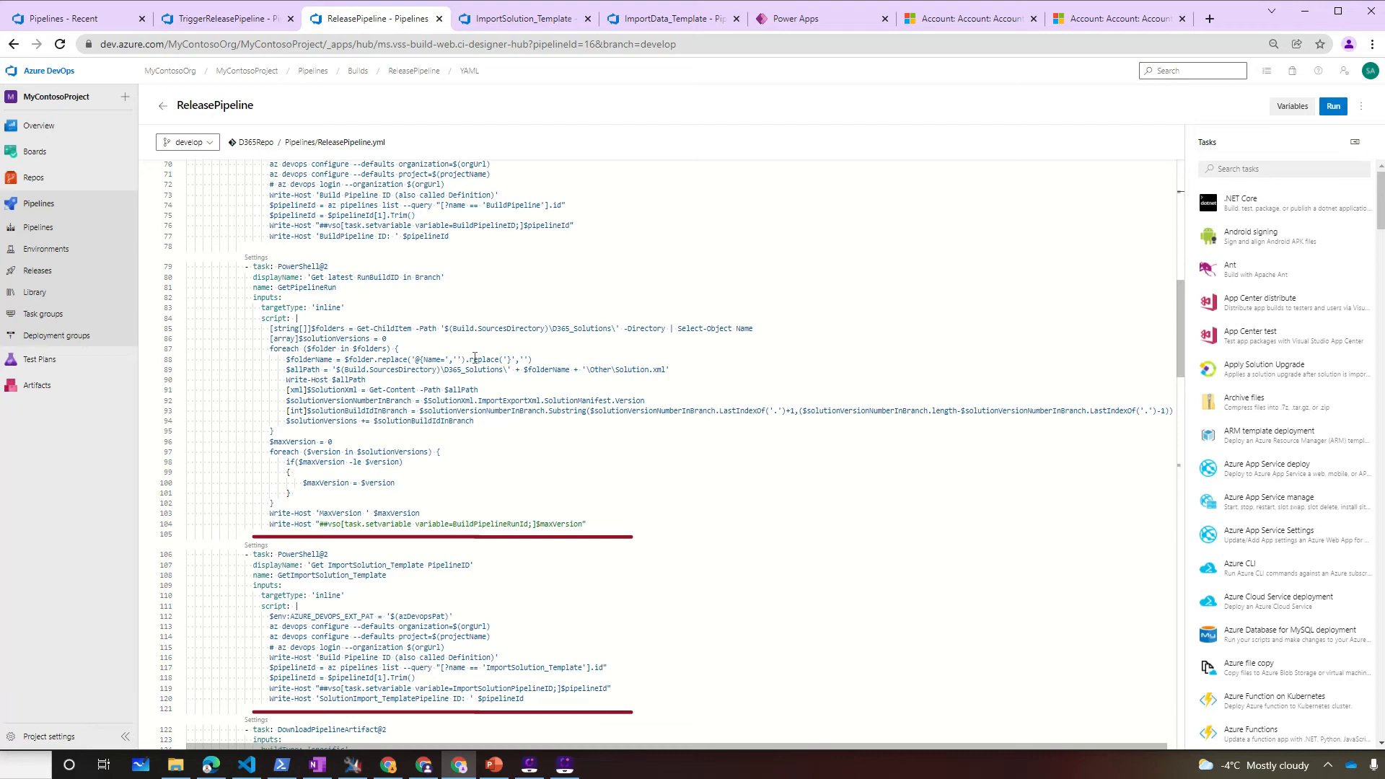
scroll("down", 3)
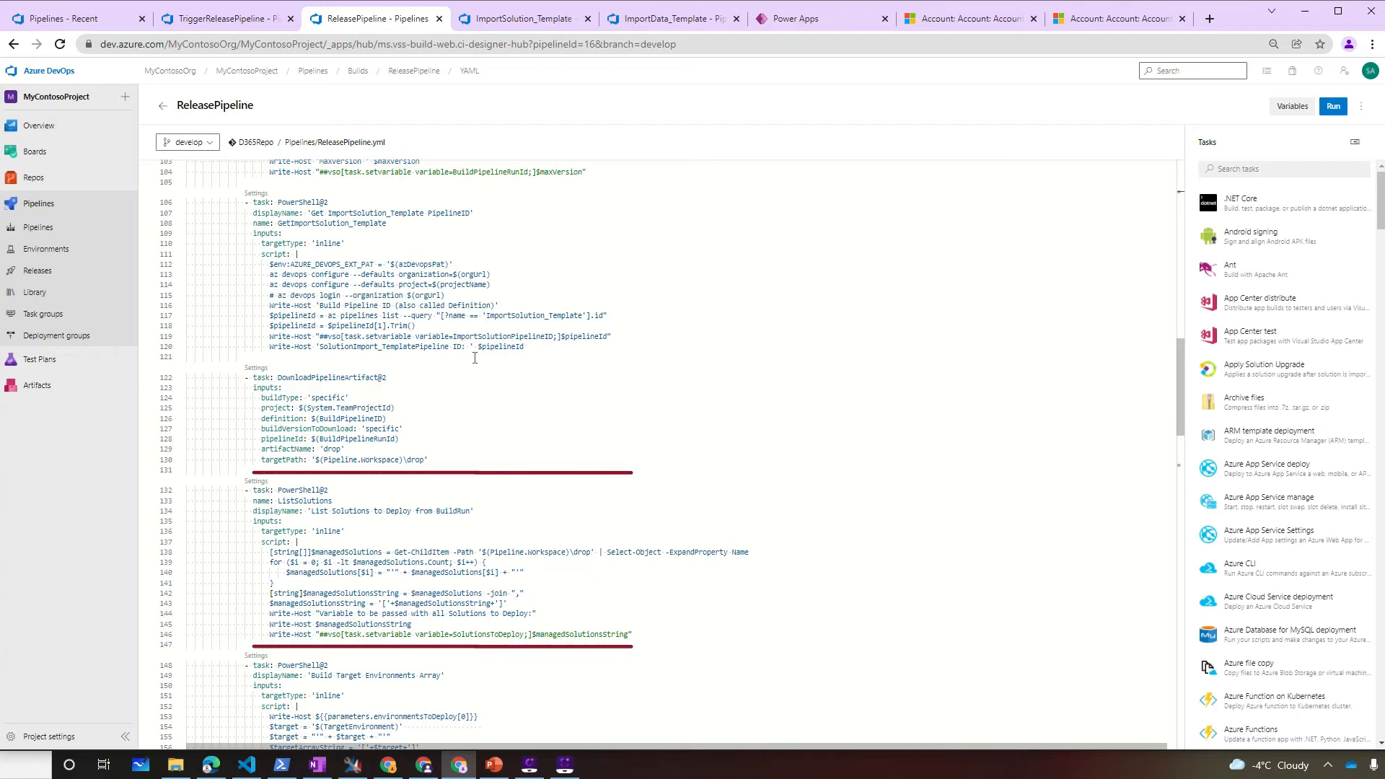
scroll("down", 3)
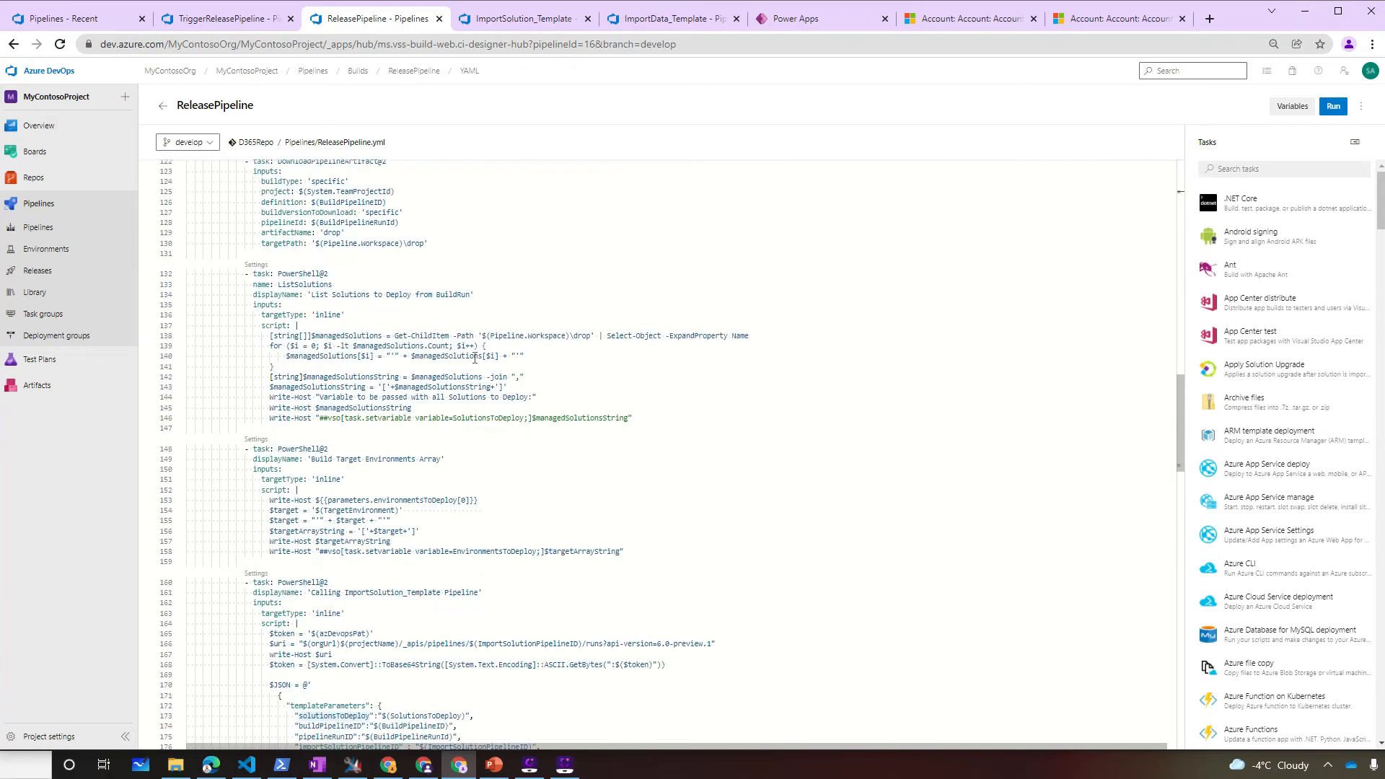
scroll("down", 3)
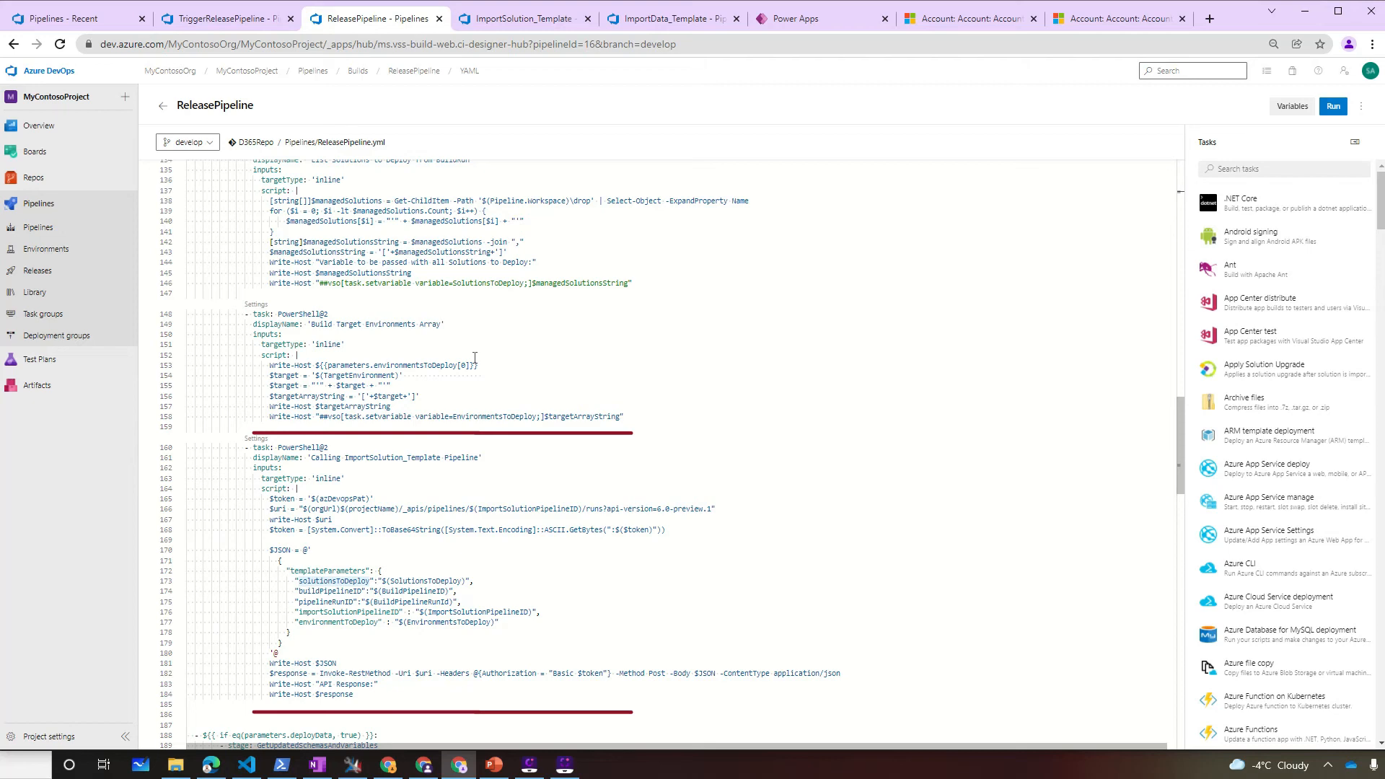
scroll("down", 3)
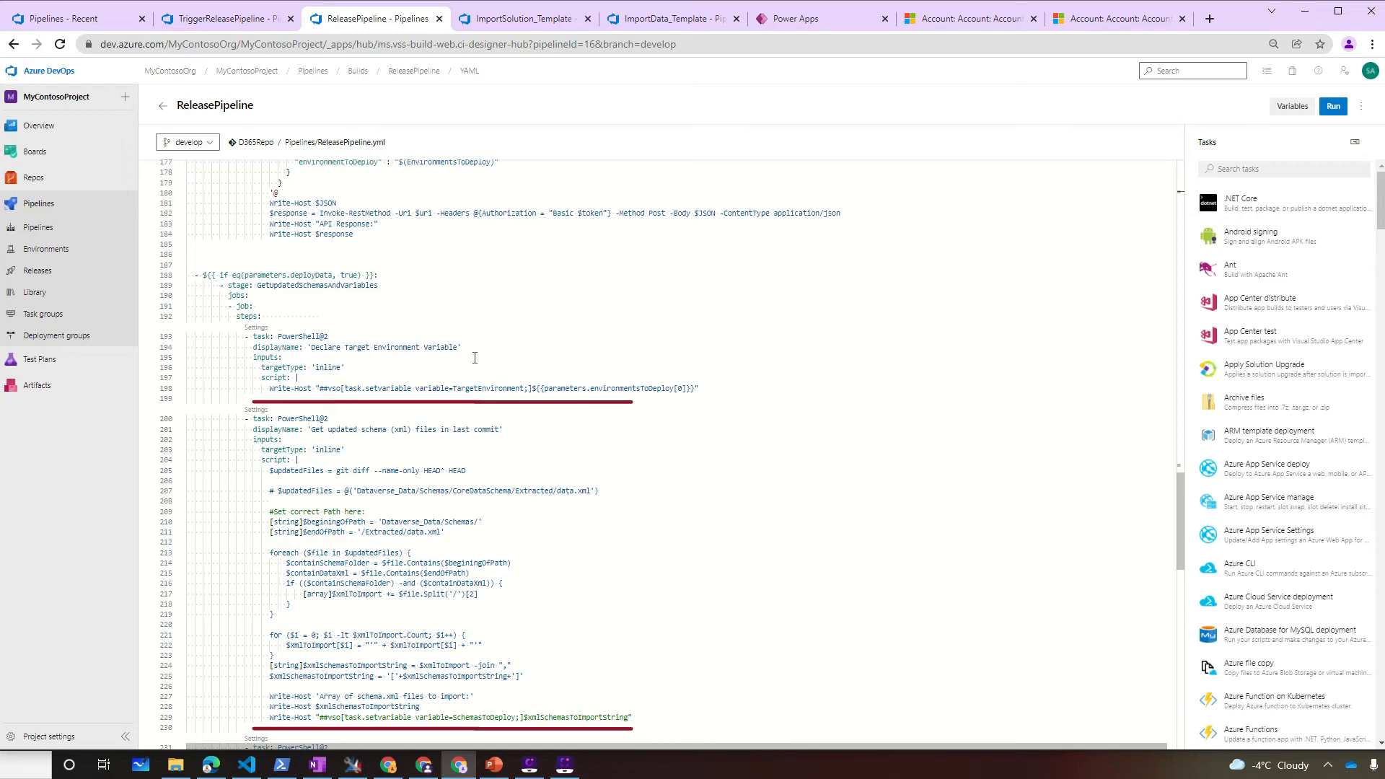
scroll("down", 3)
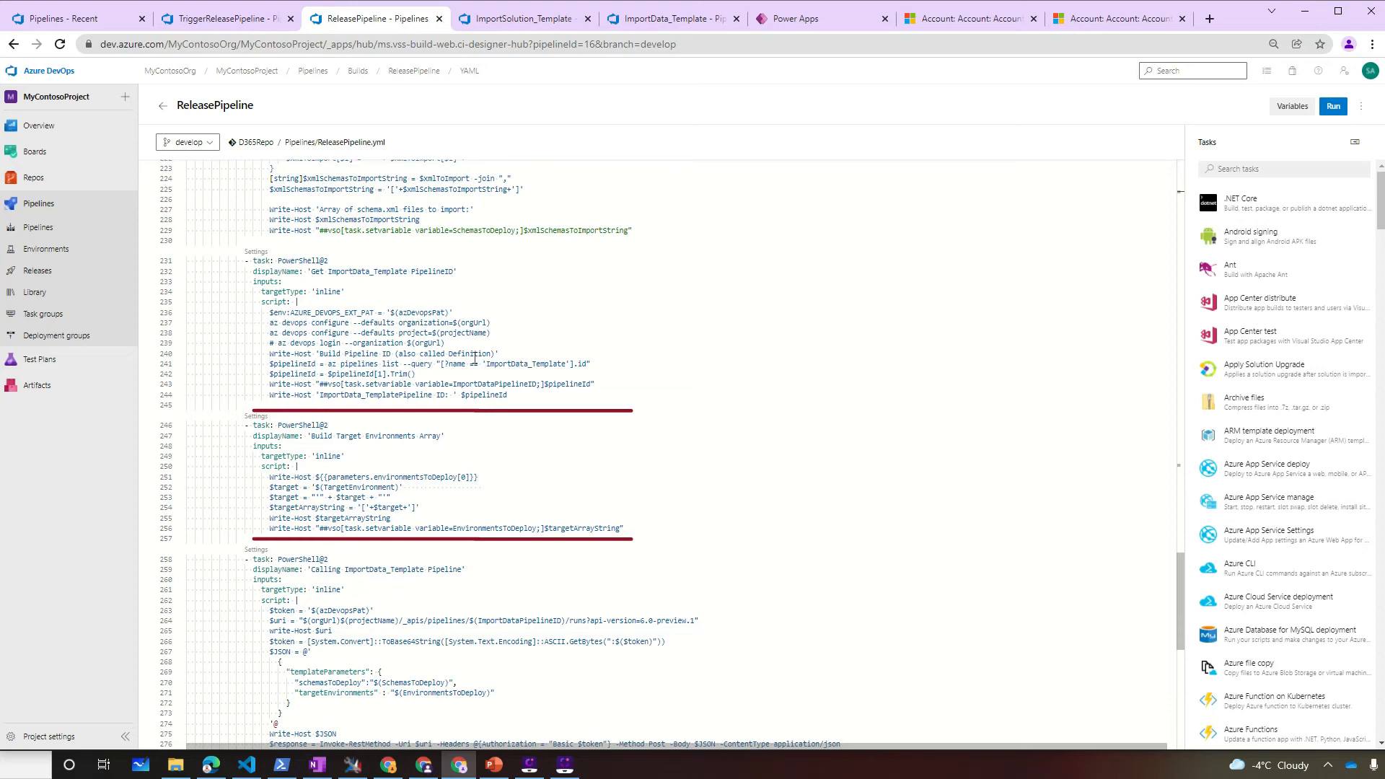
scroll("down", 3)
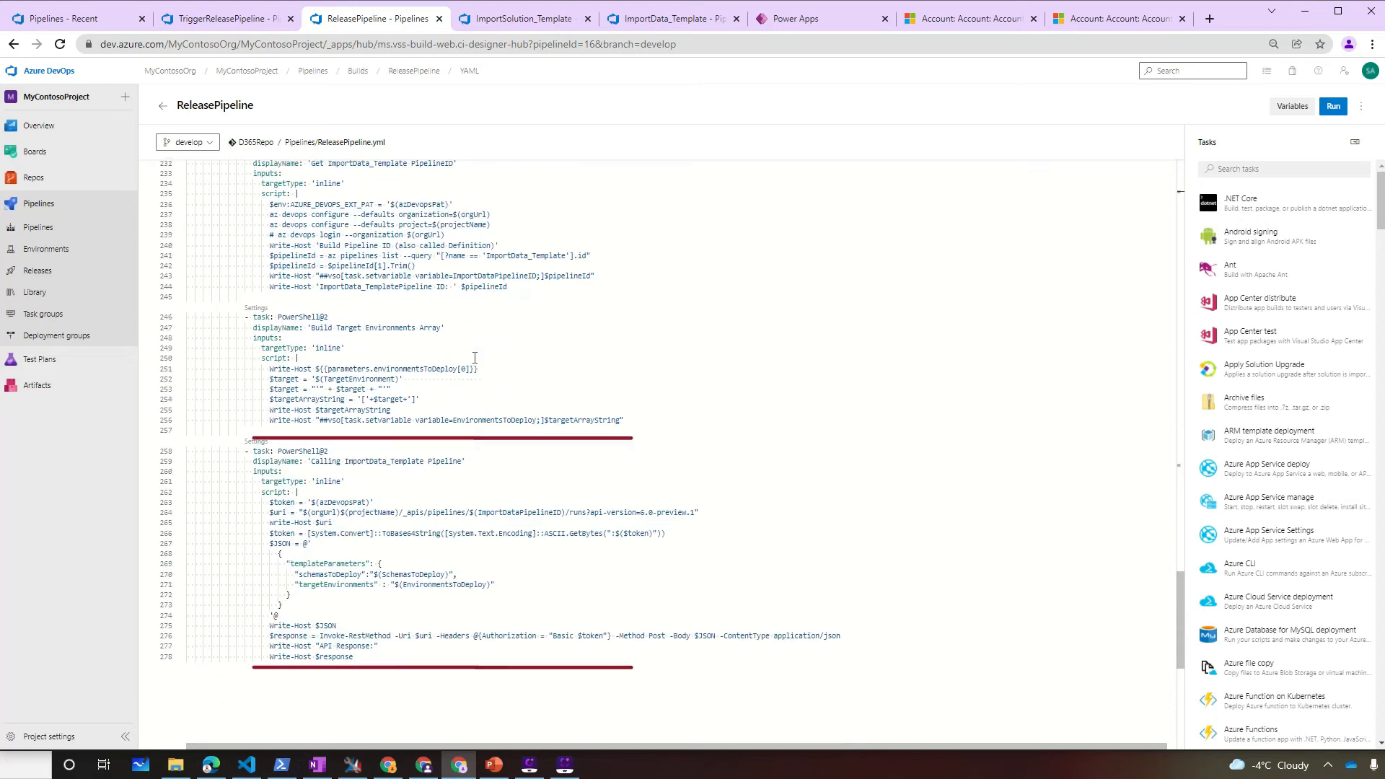
left_click(518, 18)
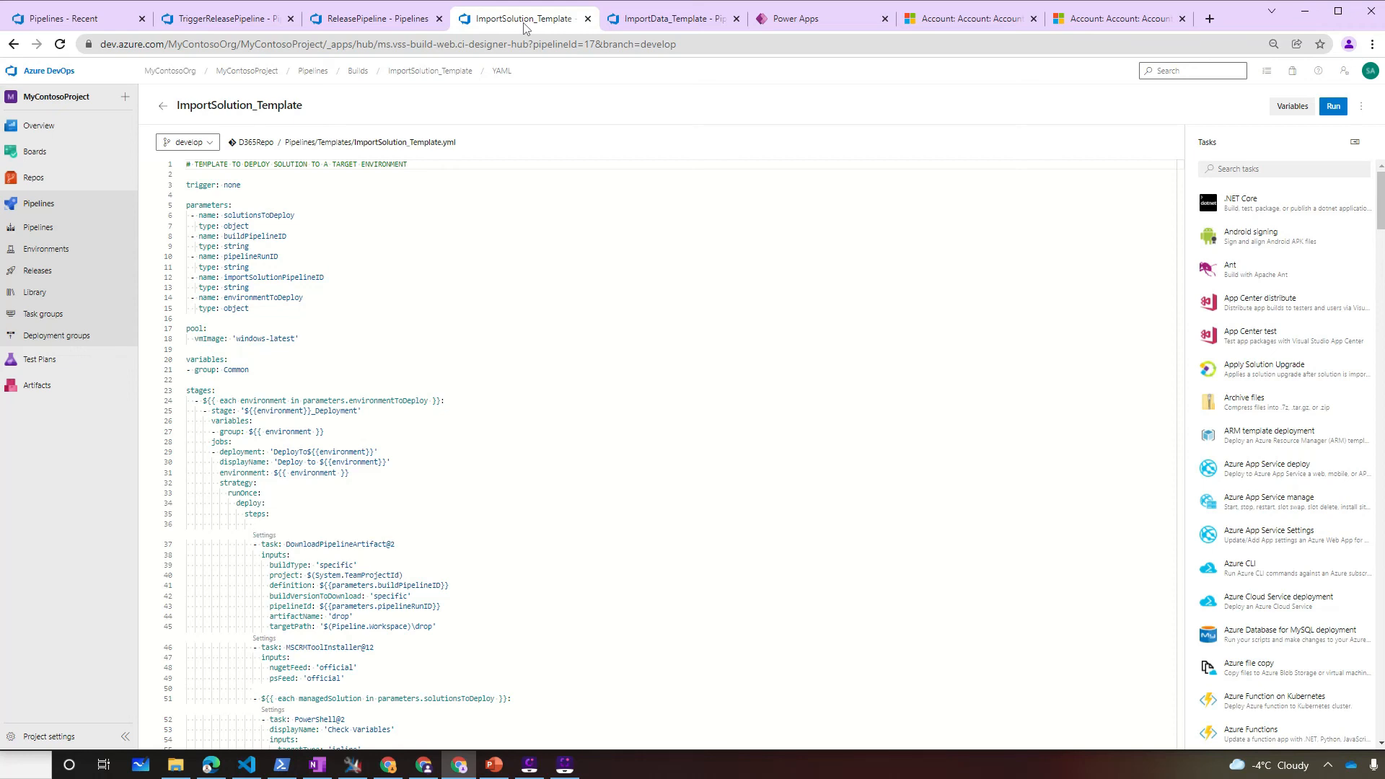
- Read ImportSolution_Template.yml's import task, then scroll through the ImportData_Template YAML steps
scroll("down", 3)
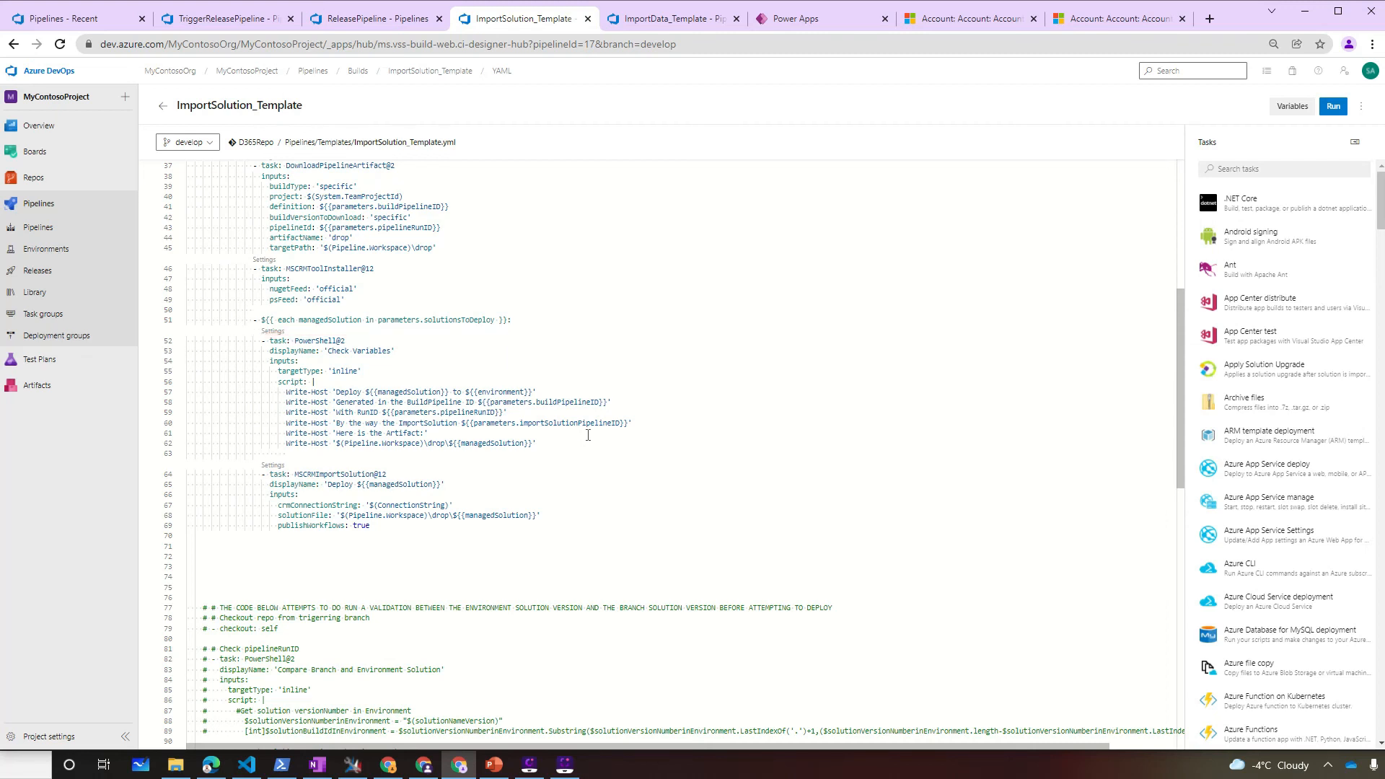
left_click(670, 19)
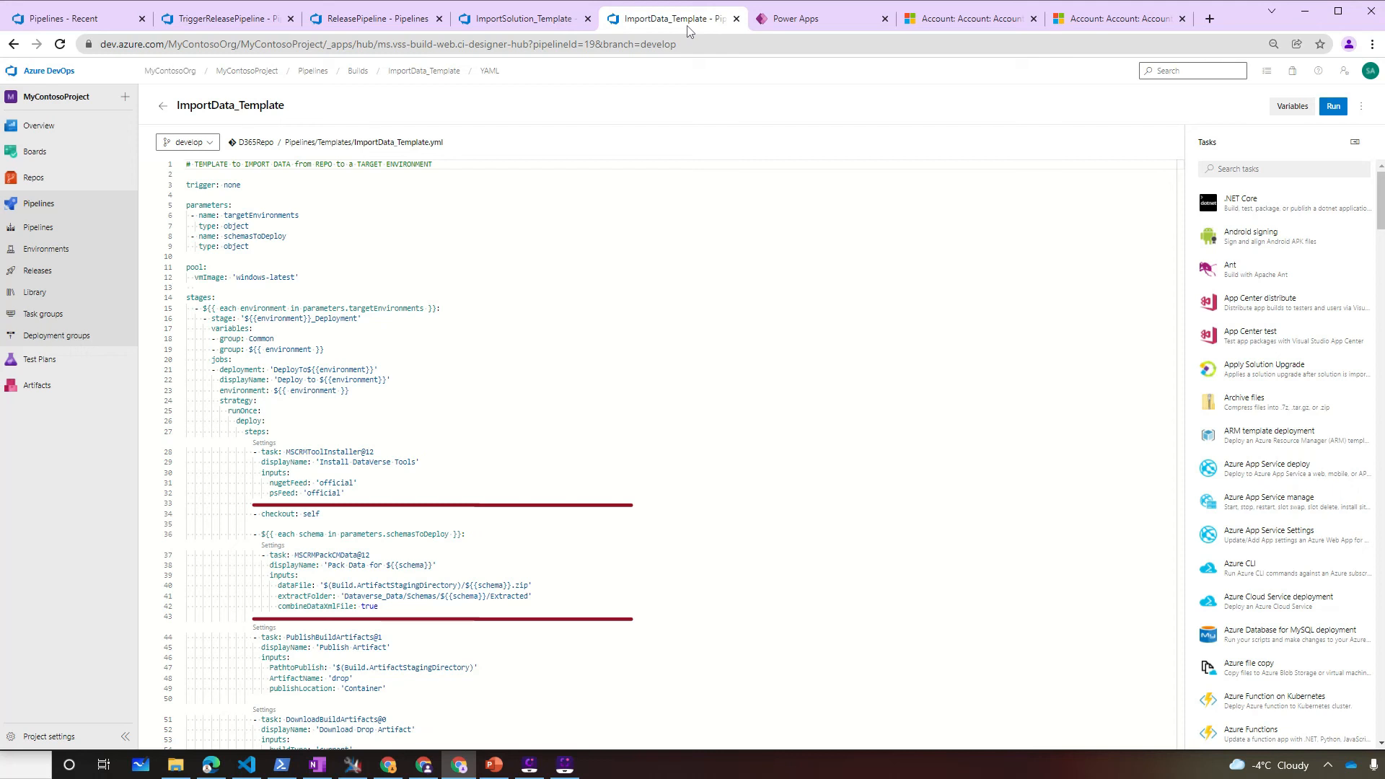
scroll("down", 3)
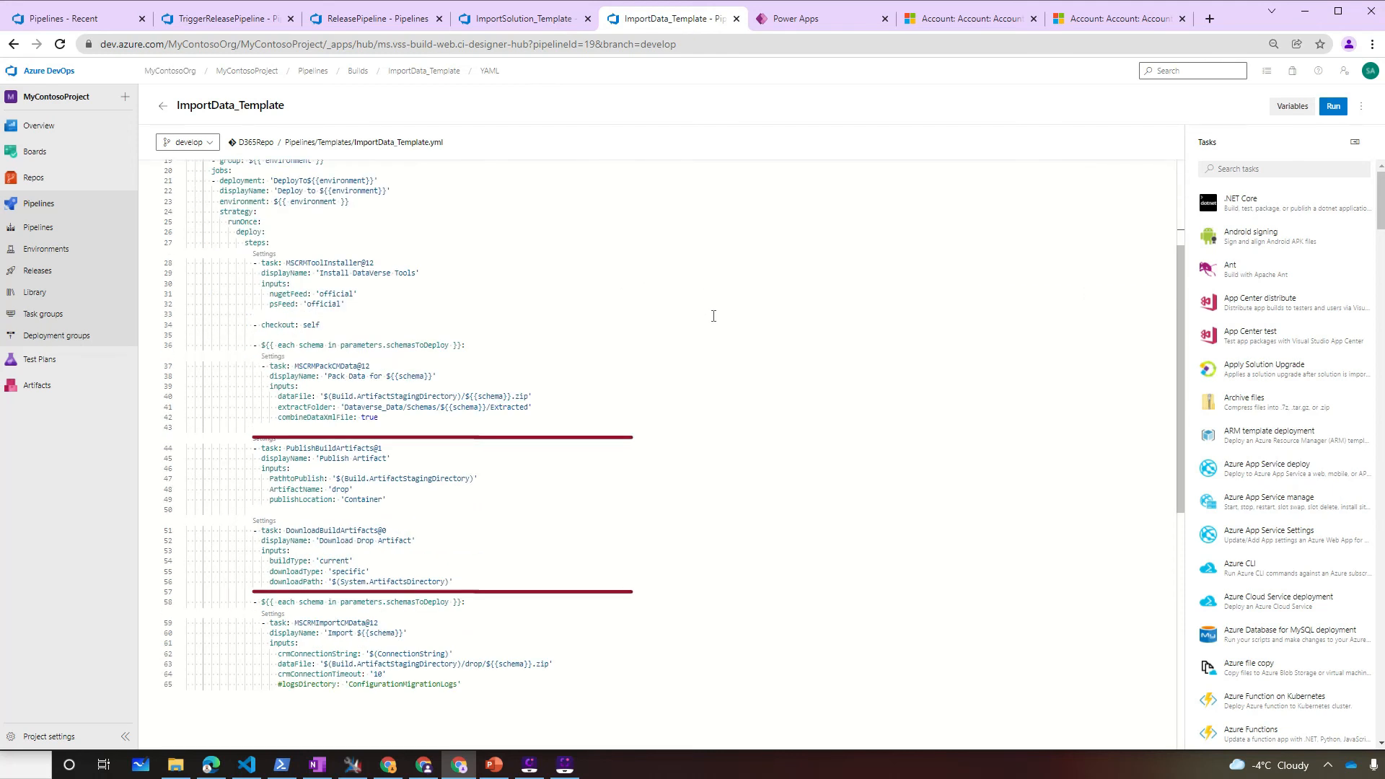